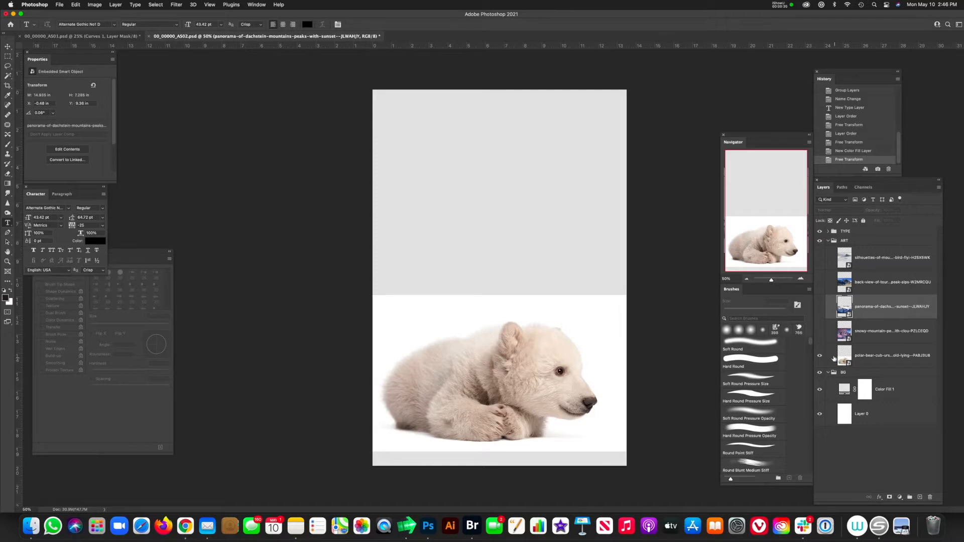
- Switch between the bear cub and snowy peaks layers, showing then hiding the panorama mountains
{"action": "left_click", "coordinate": [896, 355]}
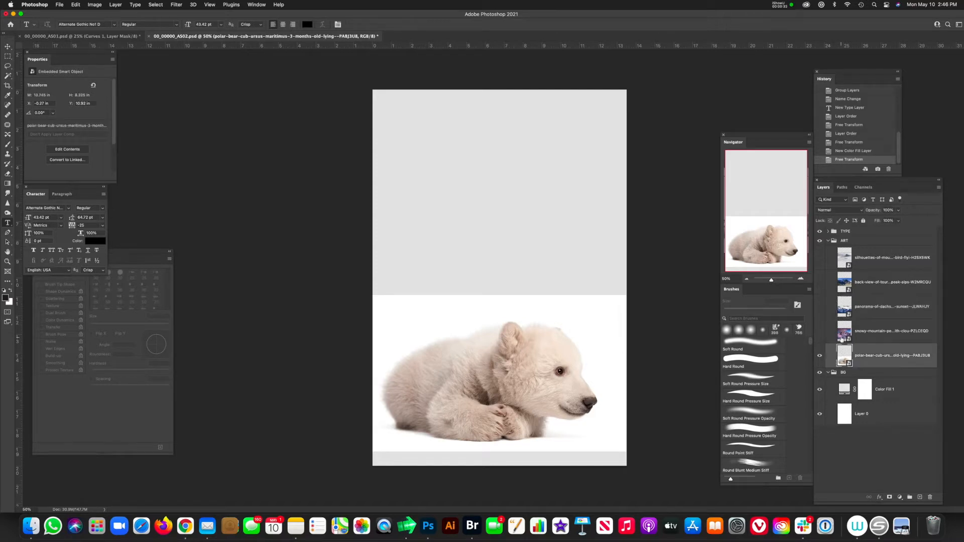
{"action": "left_click", "coordinate": [819, 331]}
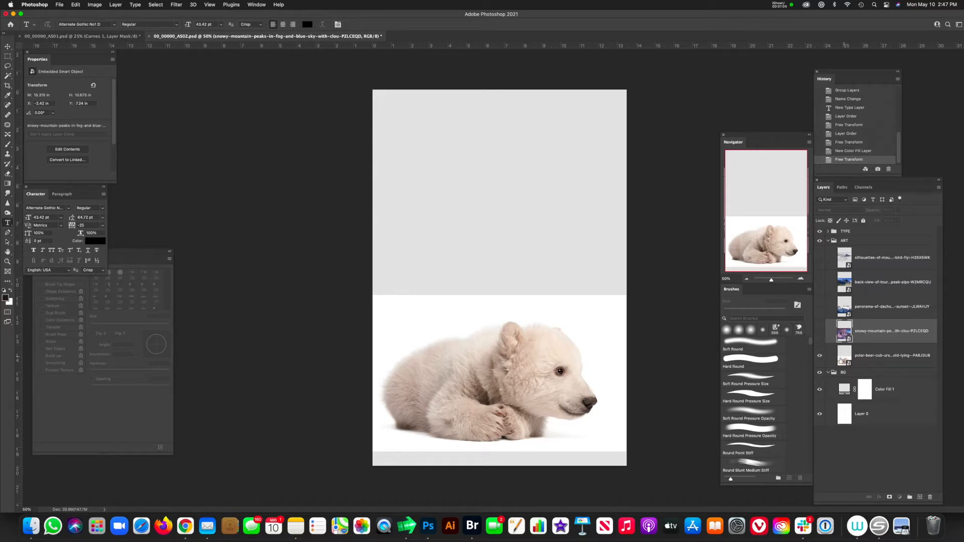
{"action": "left_click", "coordinate": [892, 355]}
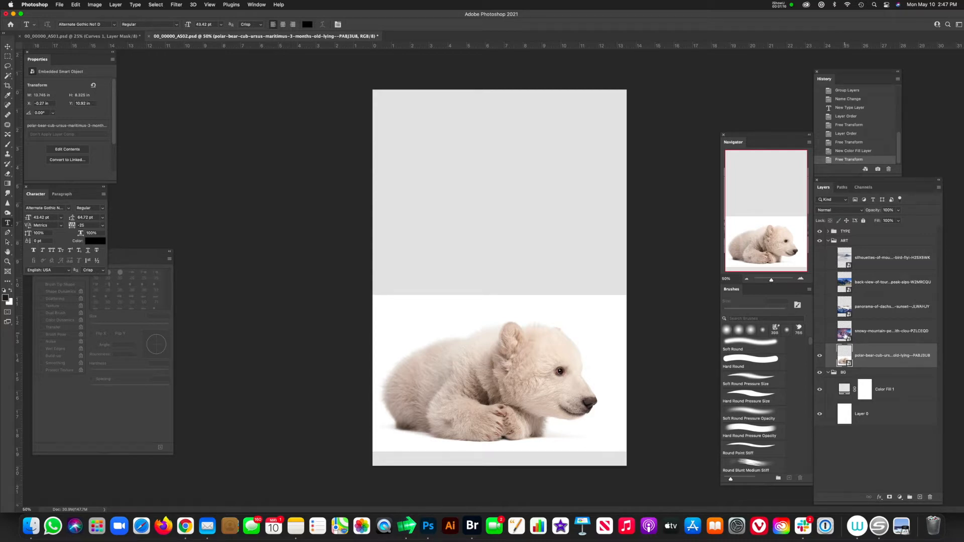
{"action": "left_click", "coordinate": [891, 331]}
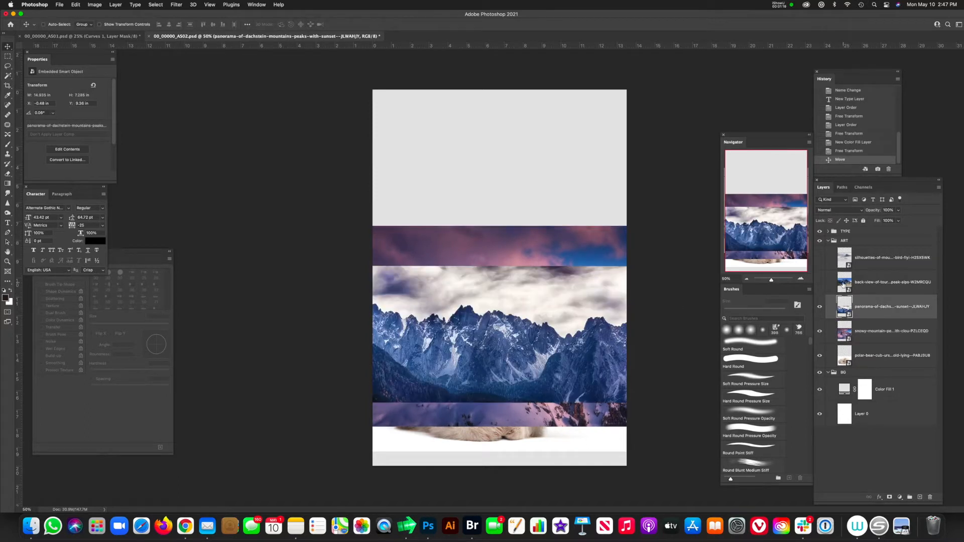
{"action": "left_click", "coordinate": [820, 282]}
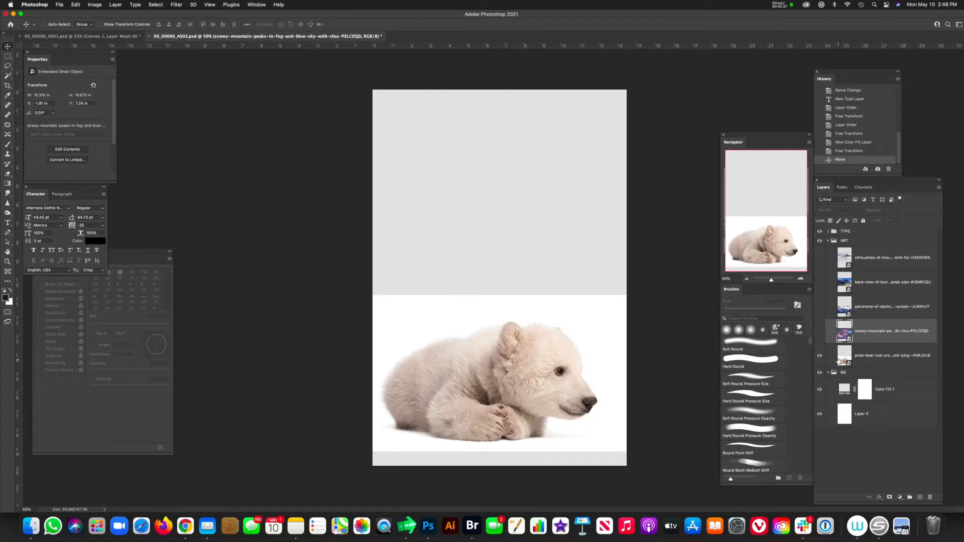
- Show the snowy peaks, select the misty silhouettes and bear cub layers, then open a menu
{"action": "left_click", "coordinate": [891, 355]}
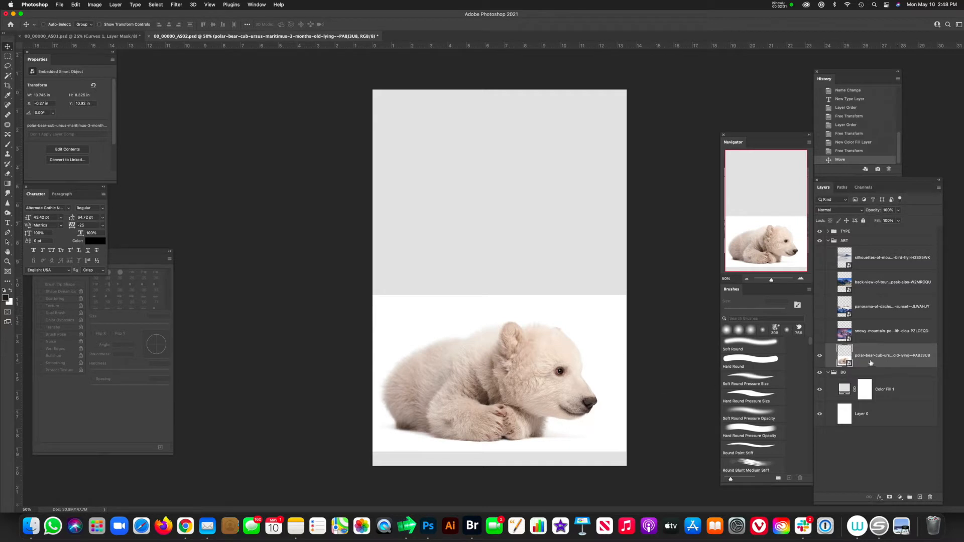
{"action": "left_click", "coordinate": [891, 331]}
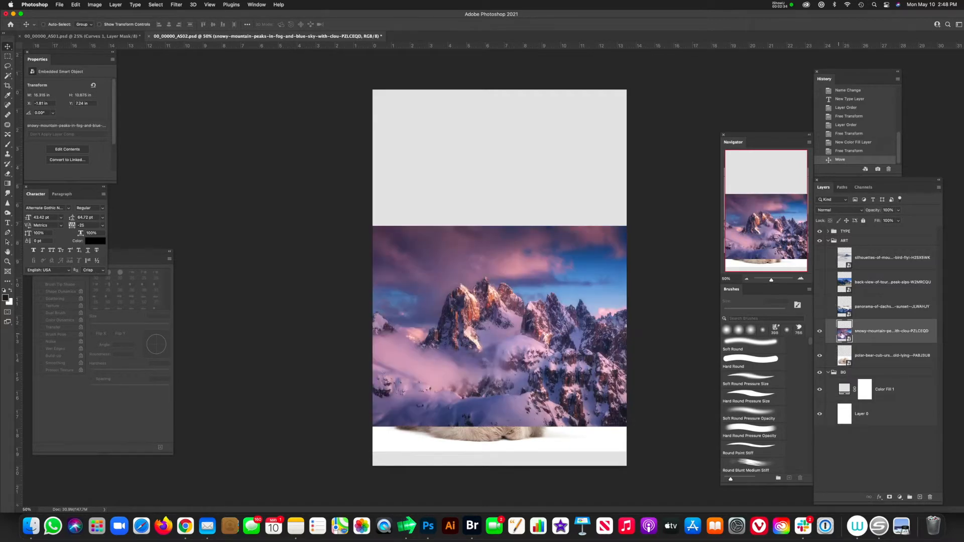
{"action": "left_click", "coordinate": [907, 258]}
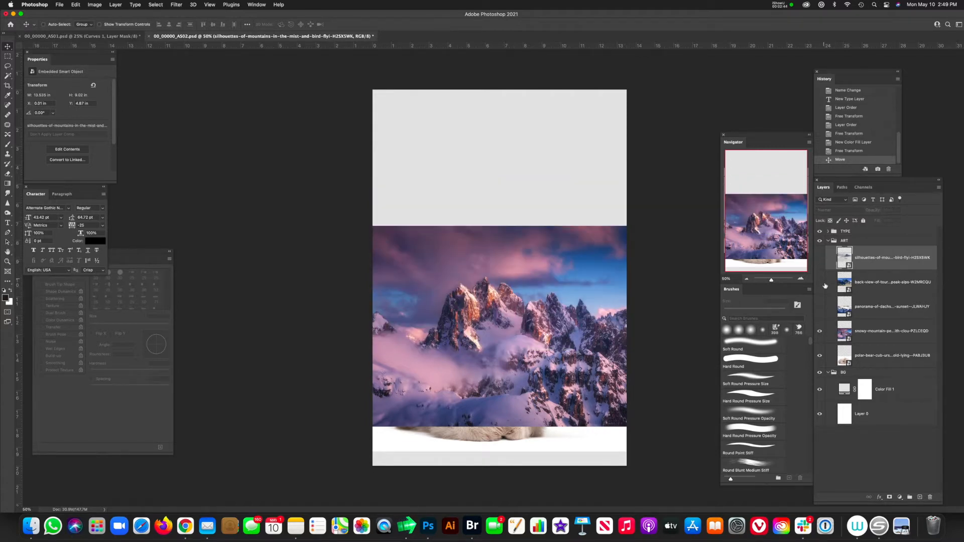
{"action": "left_click", "coordinate": [901, 355]}
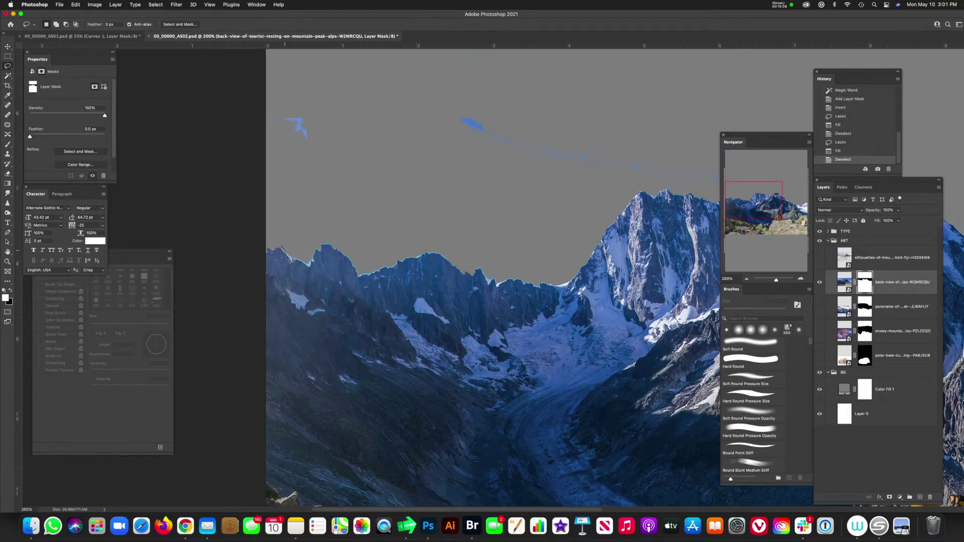
{"action": "left_click", "coordinate": [176, 5]}
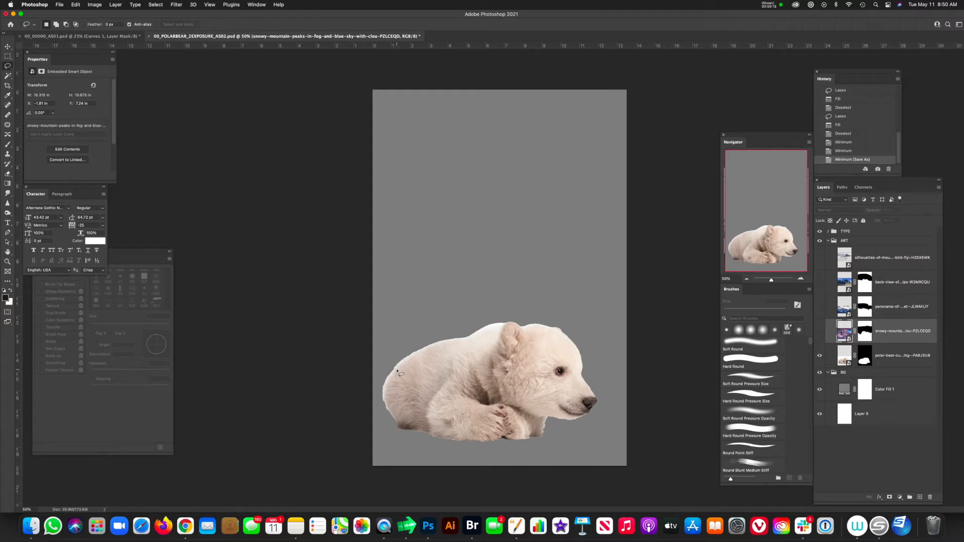
{"action": "mouse_move", "coordinate": [400, 402]}
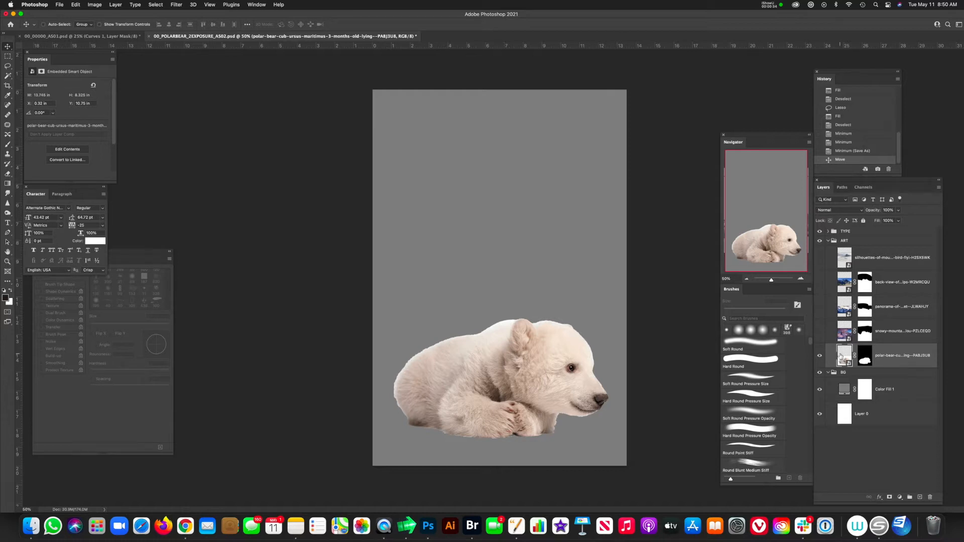
{"action": "mouse_move", "coordinate": [844, 355]}
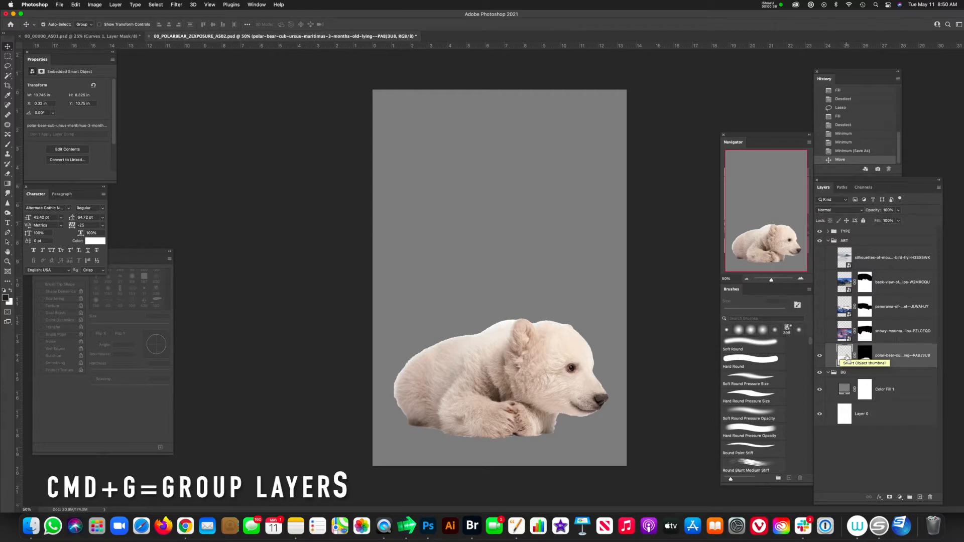
- Group the polar bear cub layer into a new group with Cmd+G
{"action": "key", "text": "cmd+g"}
{"action": "type", "text": "BEAR"}
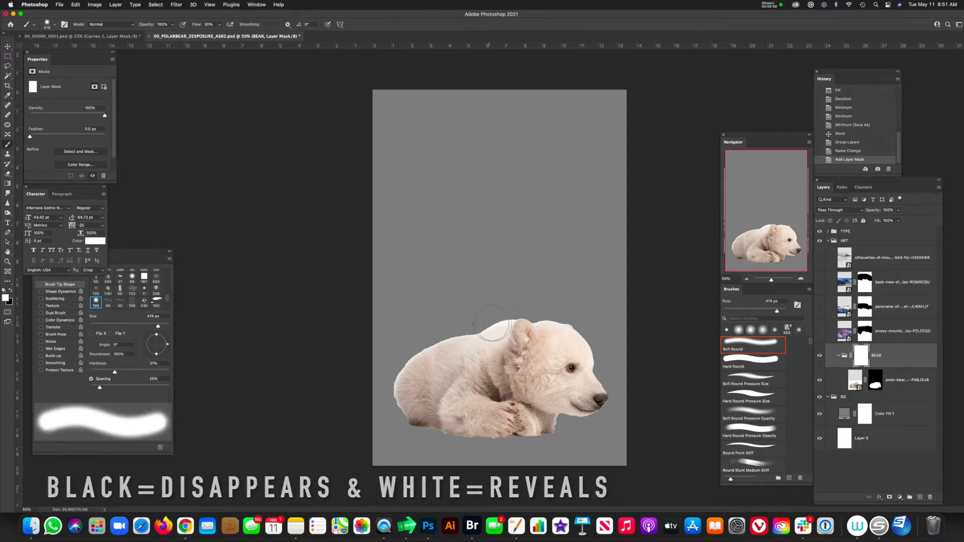
- Move the mountain layers down beneath the BEAR group using Cmd+[
{"action": "left_click_drag", "start_coordinate": [498, 323], "coordinate": [541, 323]}
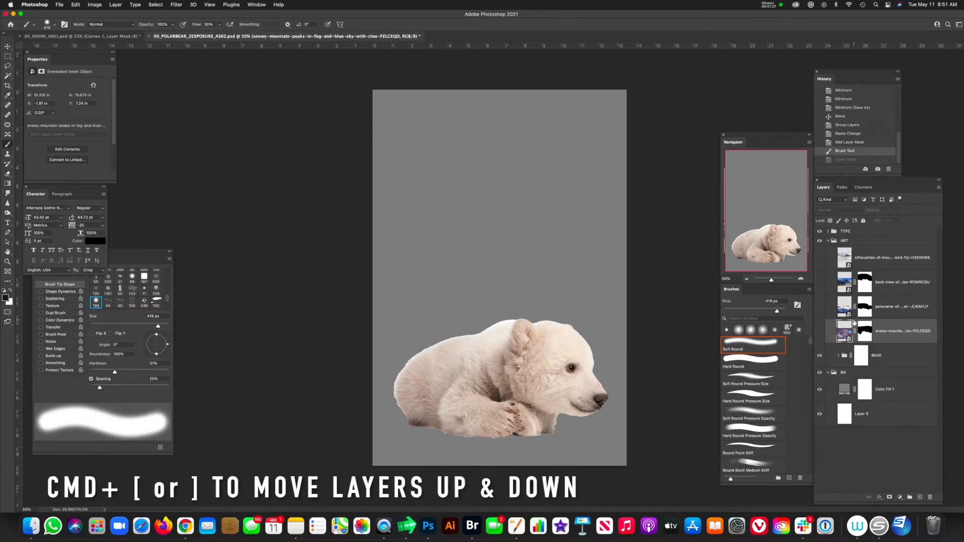
{"action": "key", "text": "cmd+["}
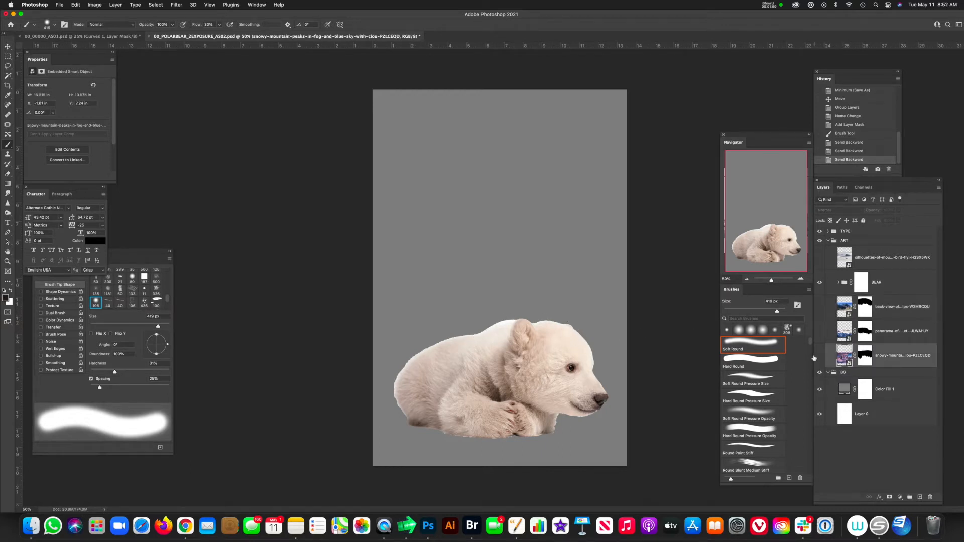
- Free-transform the snowy mountain peaks smaller so they fit behind the bear
{"action": "key", "text": "cmd+t"}
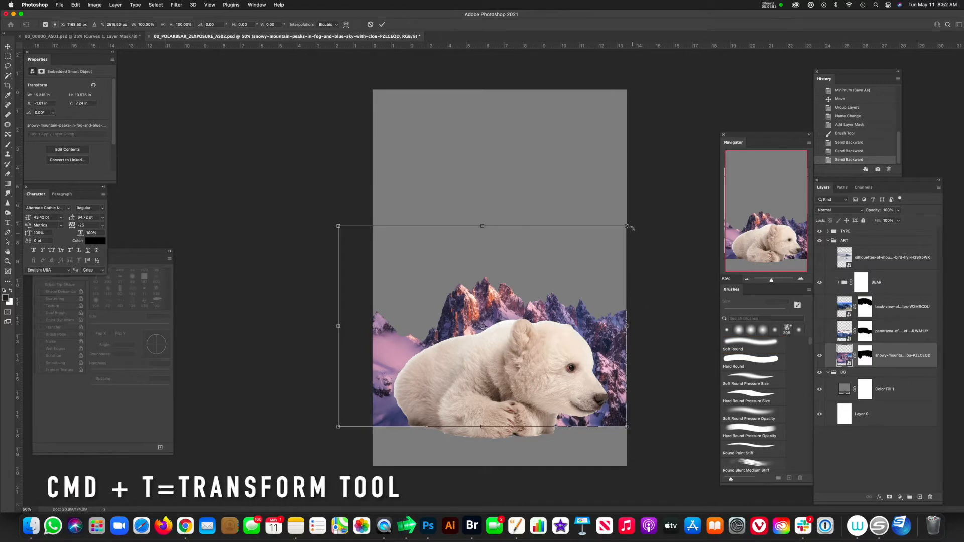
{"action": "left_click_drag", "start_coordinate": [626, 227], "coordinate": [581, 257]}
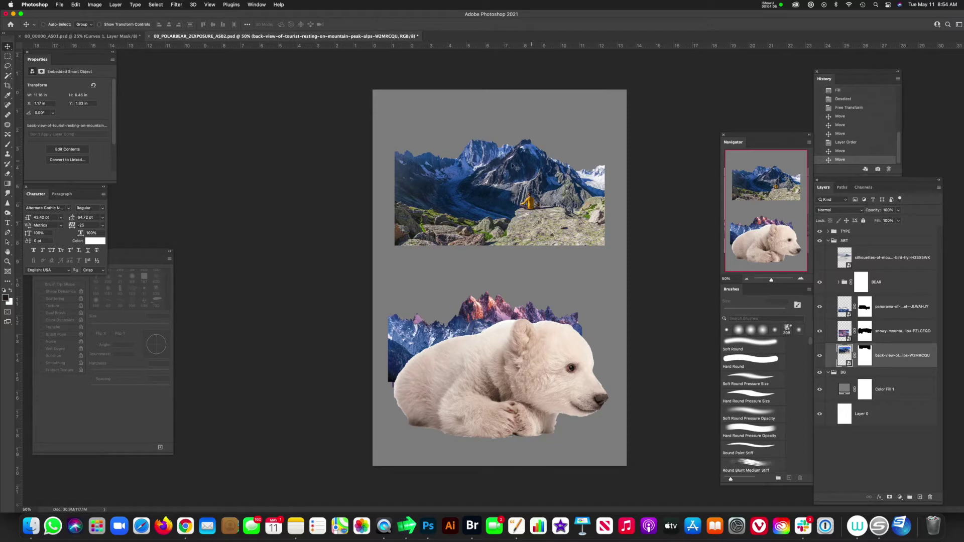
- Flip the alps image horizontally and drag it down behind the cub's back
{"action": "left_click_drag", "start_coordinate": [499, 194], "coordinate": [499, 232]}
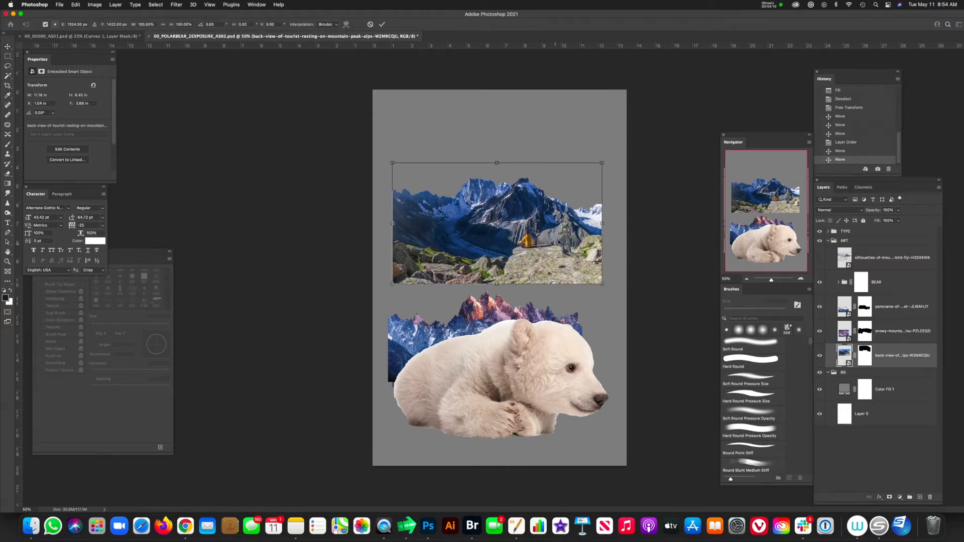
{"action": "left_click", "coordinate": [576, 389]}
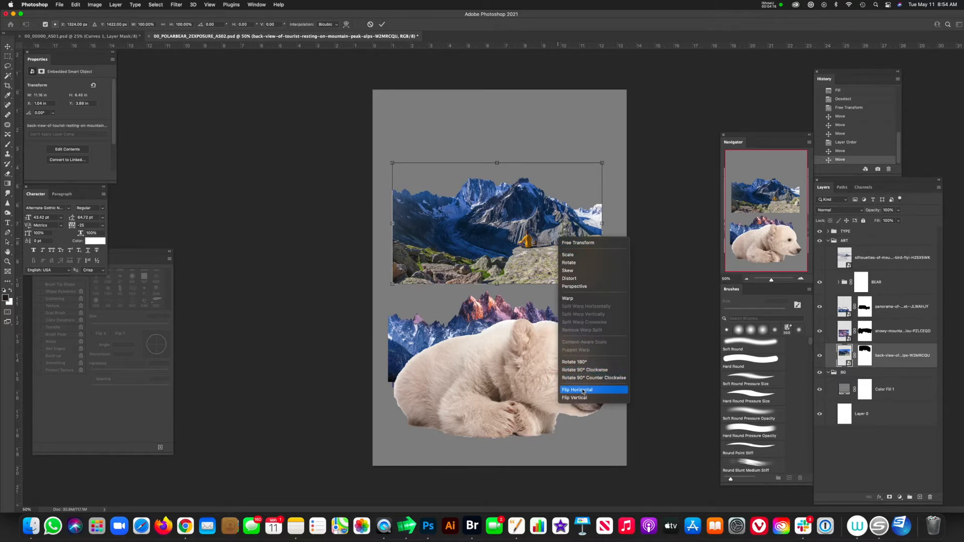
{"action": "left_click", "coordinate": [577, 389]}
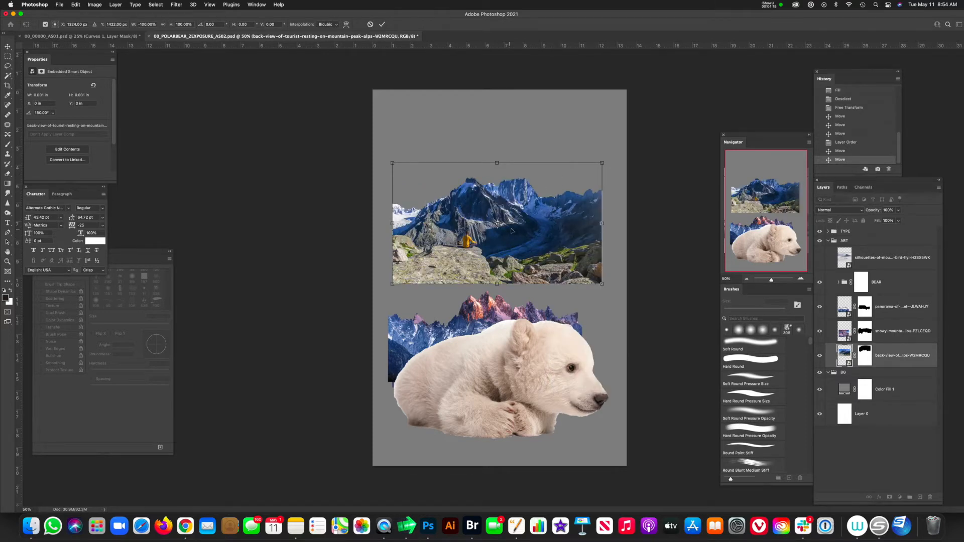
{"action": "left_click_drag", "start_coordinate": [496, 223], "coordinate": [477, 321]}
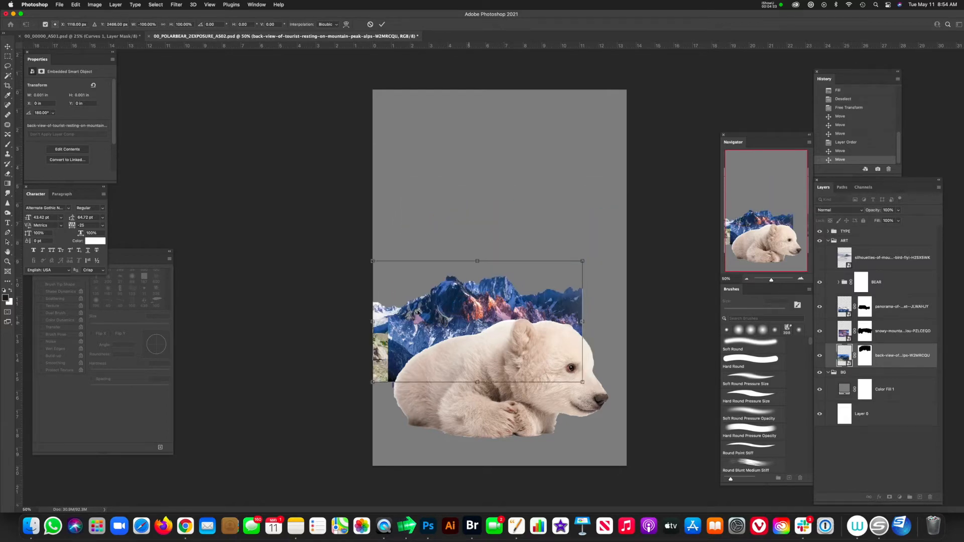
{"action": "left_click_drag", "start_coordinate": [477, 321], "coordinate": [502, 291]}
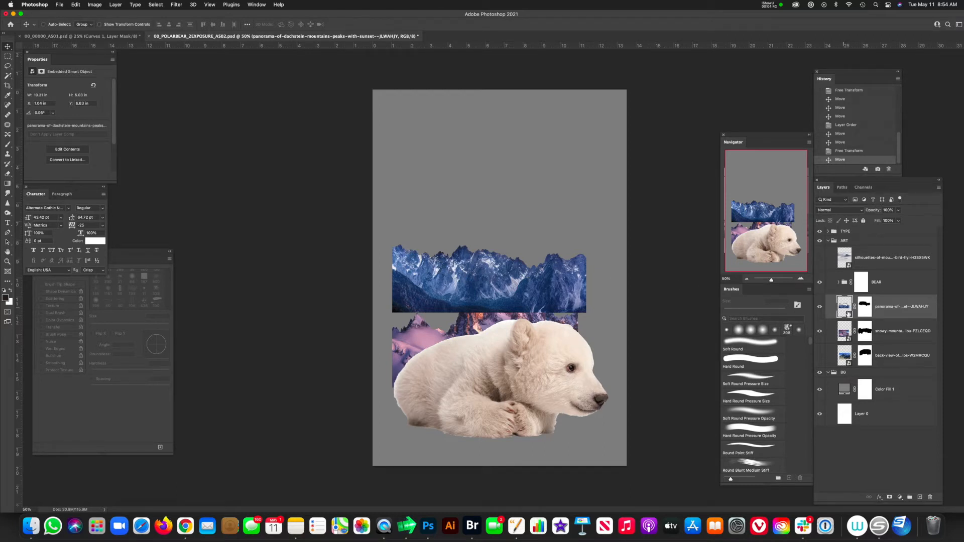
- Pick a transform option for the panorama image from its right-click menu
{"action": "right_click", "coordinate": [488, 280]}
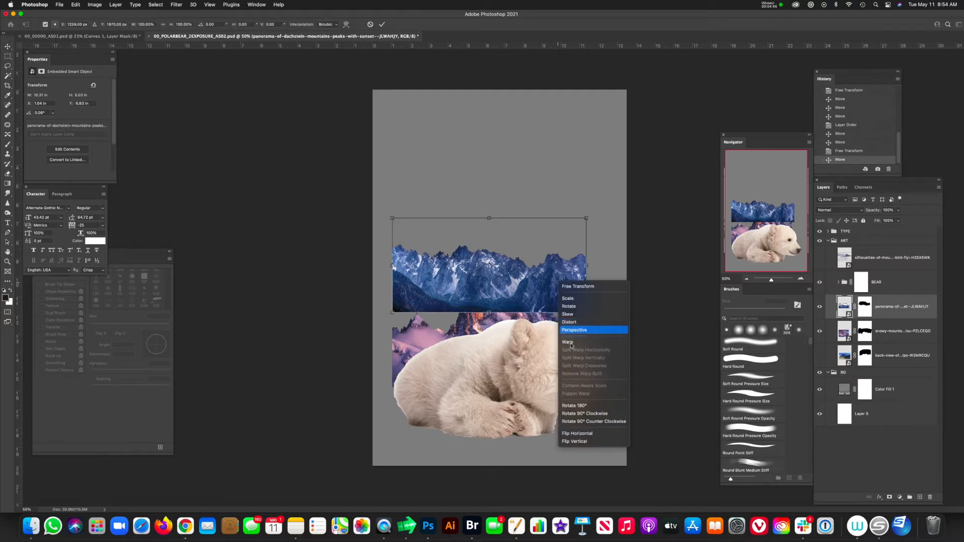
{"action": "left_click", "coordinate": [577, 433]}
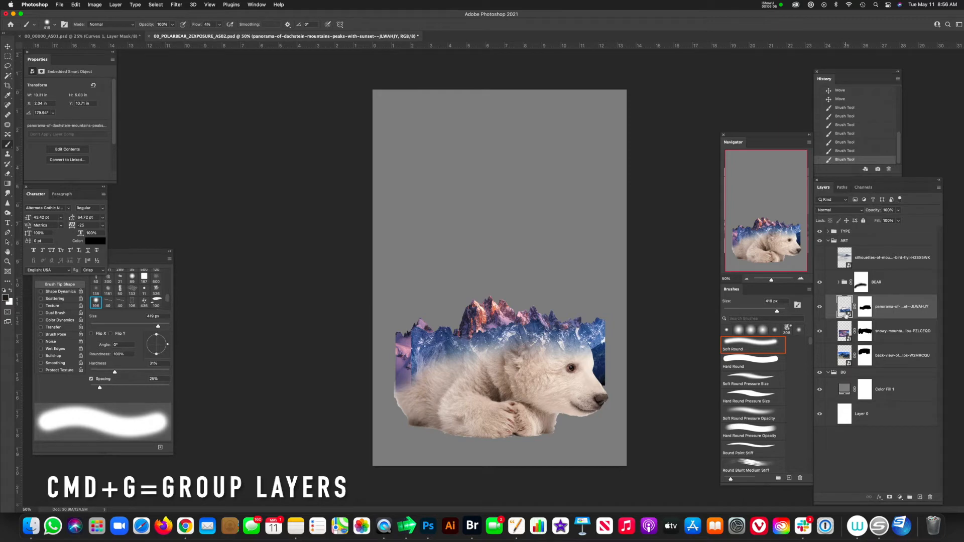
- Group the mountain layers, then select Group 2 and the next mountain layer
{"action": "key", "text": "cmd+g"}
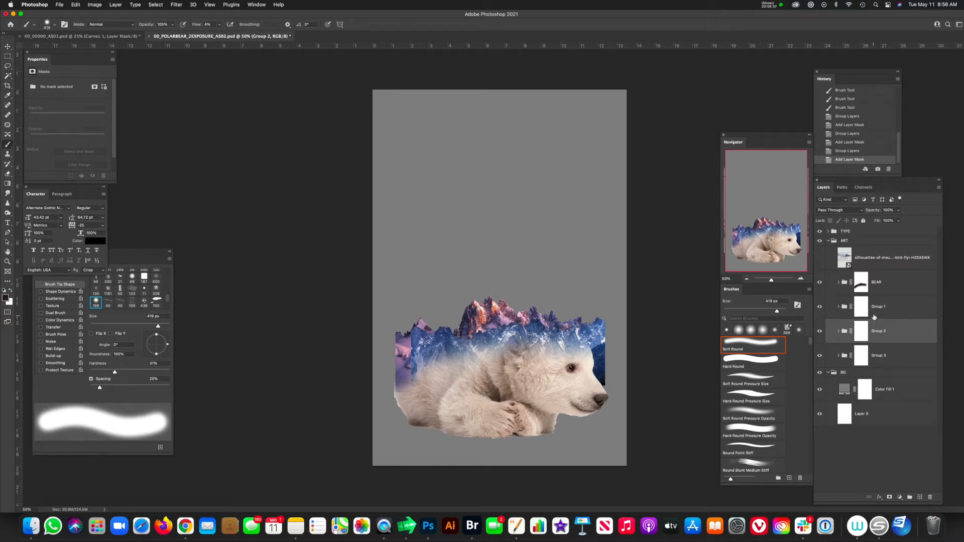
{"action": "left_click", "coordinate": [854, 306]}
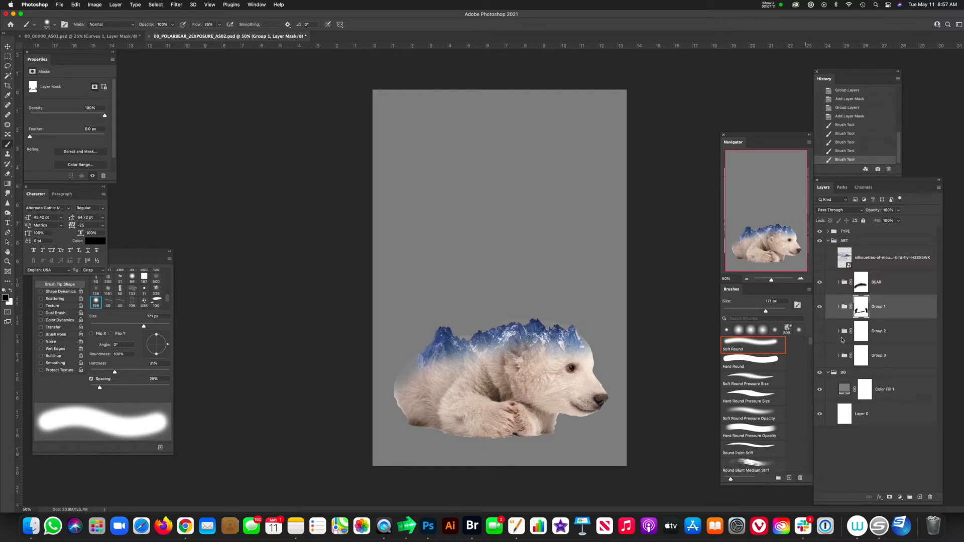
{"action": "left_click", "coordinate": [860, 331]}
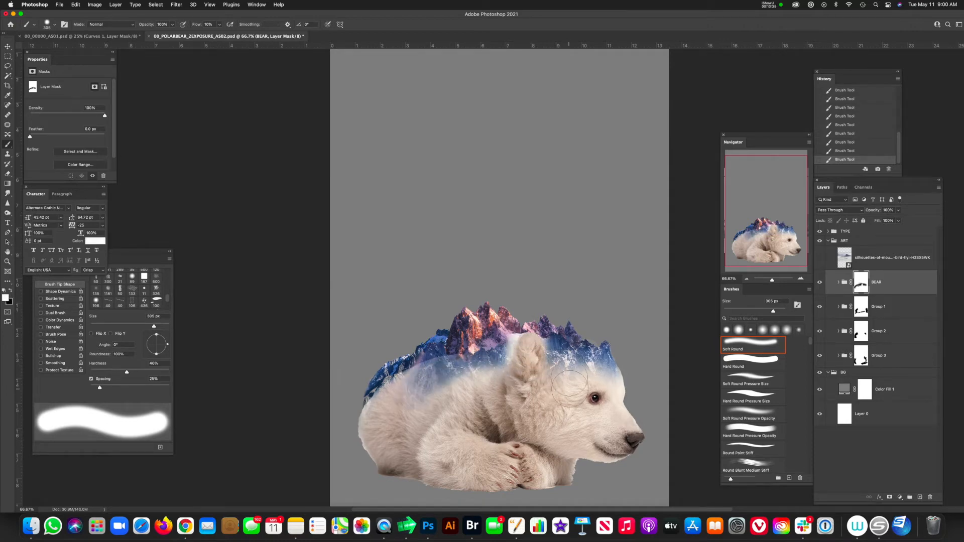
- Brush over the BEAR mask around the cub's head and ear
{"action": "left_click_drag", "start_coordinate": [569, 381], "coordinate": [581, 357]}
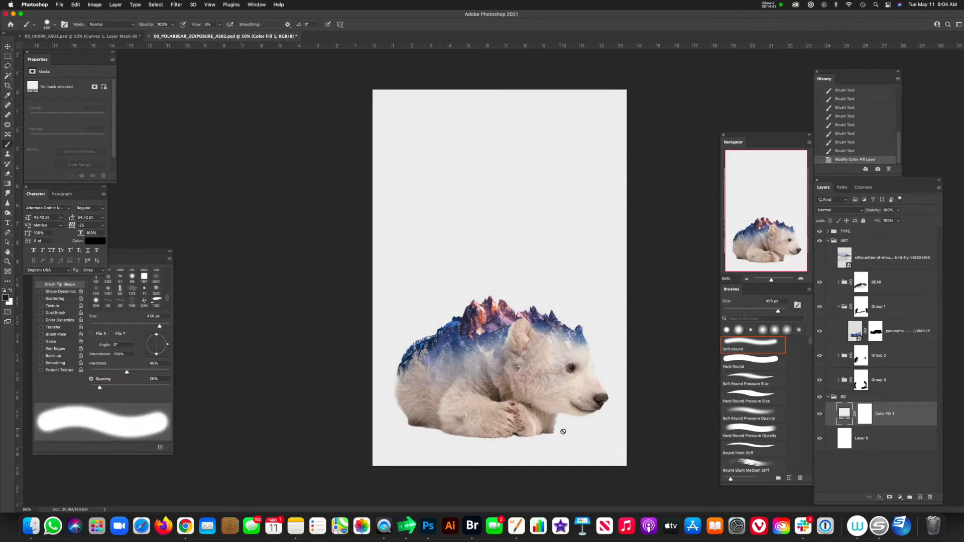
{"action": "mouse_move", "coordinate": [446, 435]}
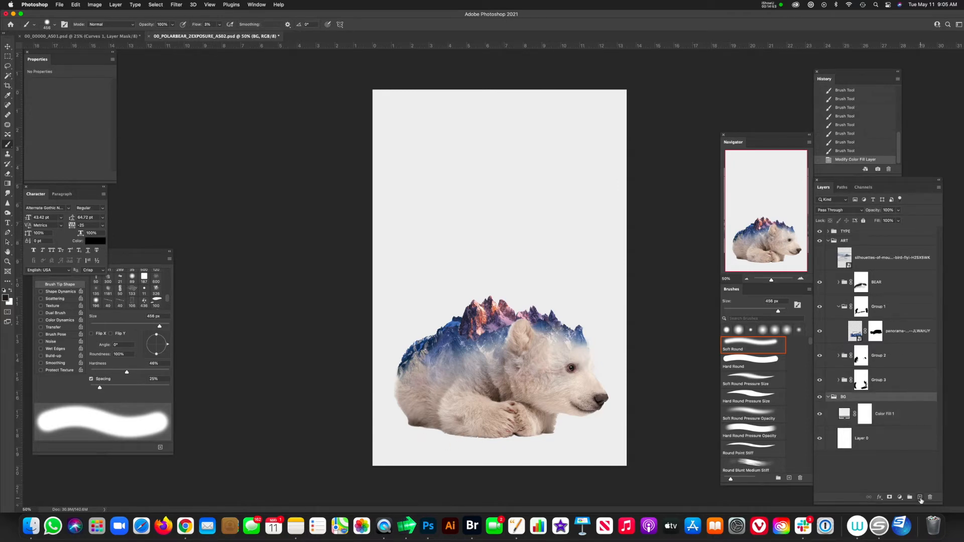
- Choose a dark brown foreground colour for the shadow in the Color Picker
{"action": "left_click", "coordinate": [919, 497]}
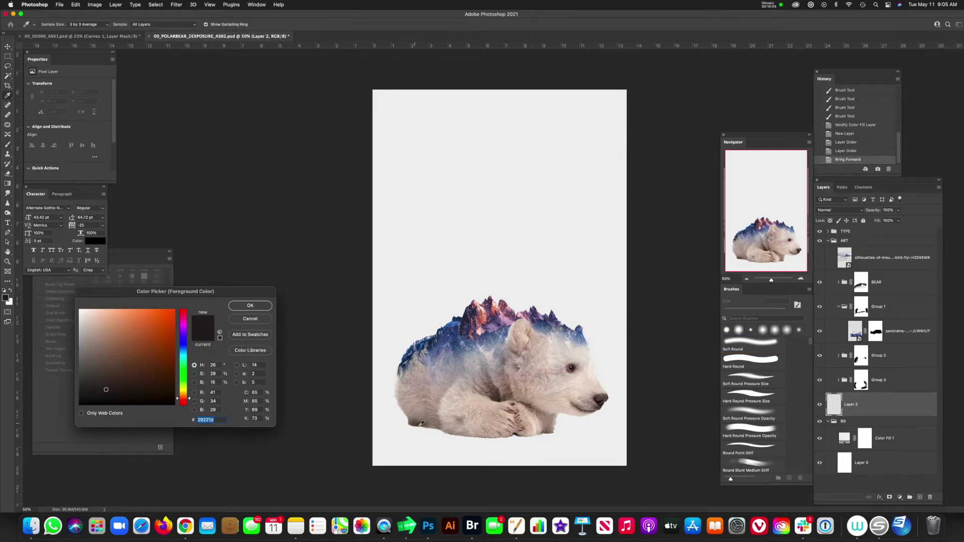
{"action": "left_click", "coordinate": [103, 367]}
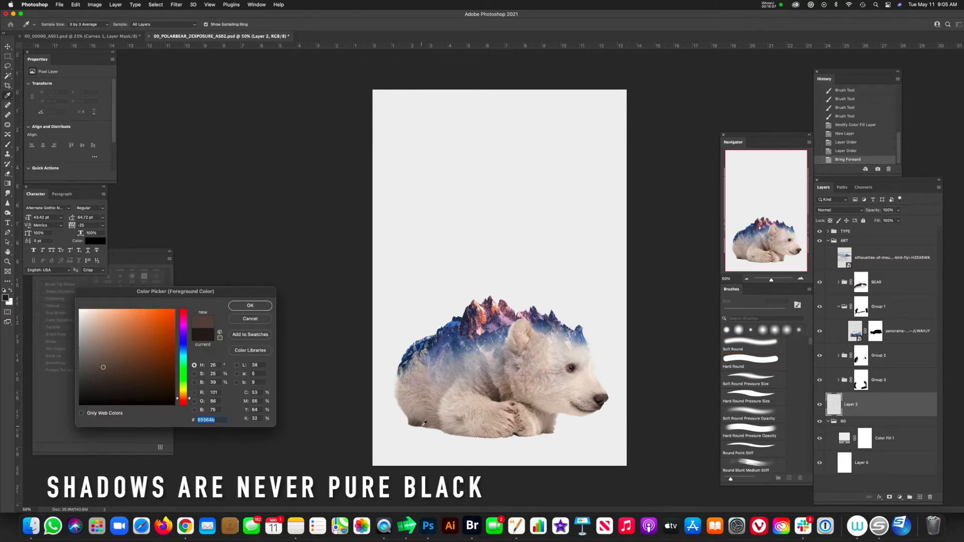
{"action": "left_click", "coordinate": [110, 387]}
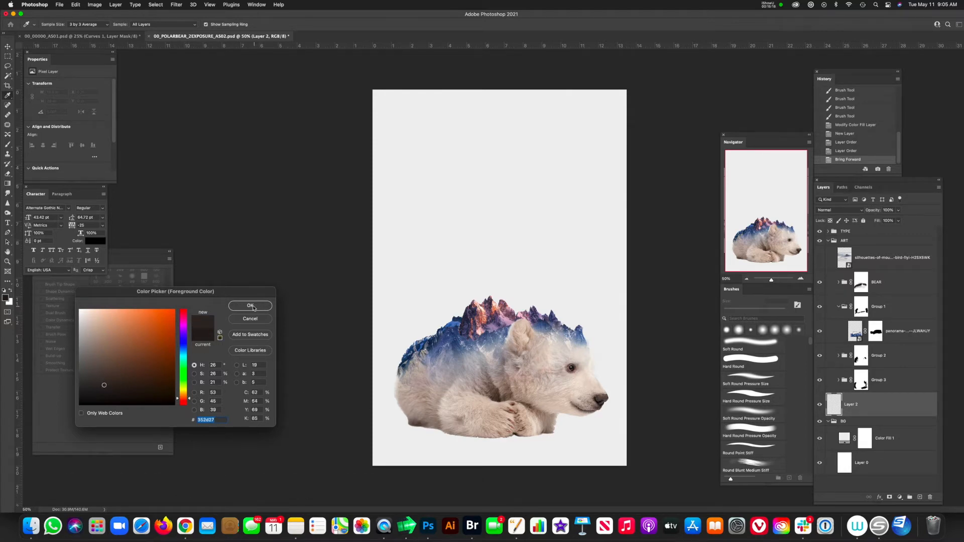
{"action": "left_click", "coordinate": [250, 306]}
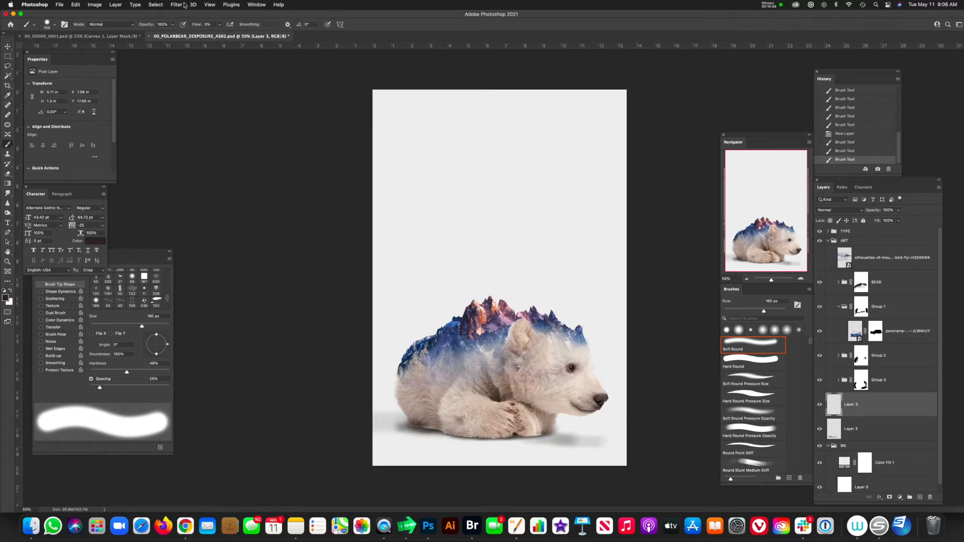
- Blur the Layer 3 shadow and tilt it flat, then start reshaping Layer 2
{"action": "left_click", "coordinate": [176, 5]}
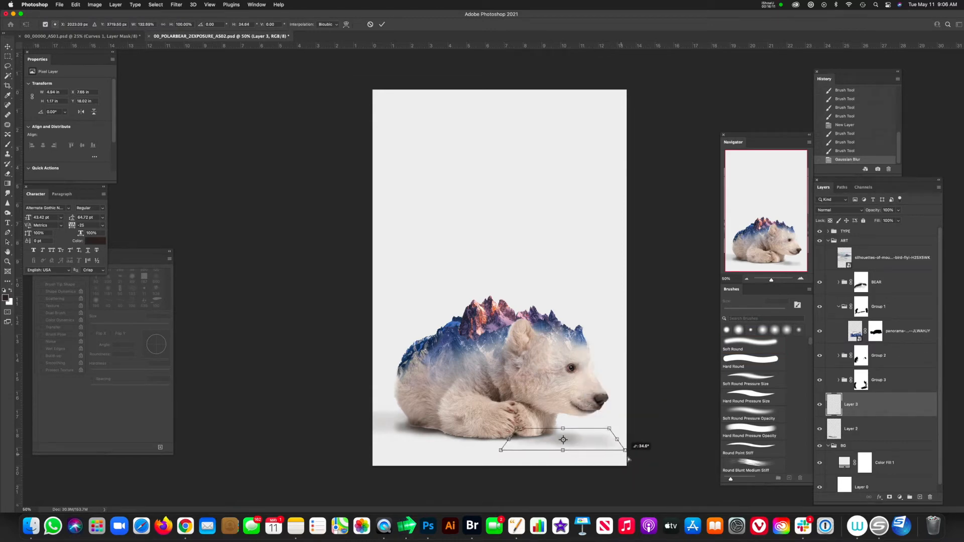
{"action": "left_click_drag", "start_coordinate": [616, 439], "coordinate": [665, 453]}
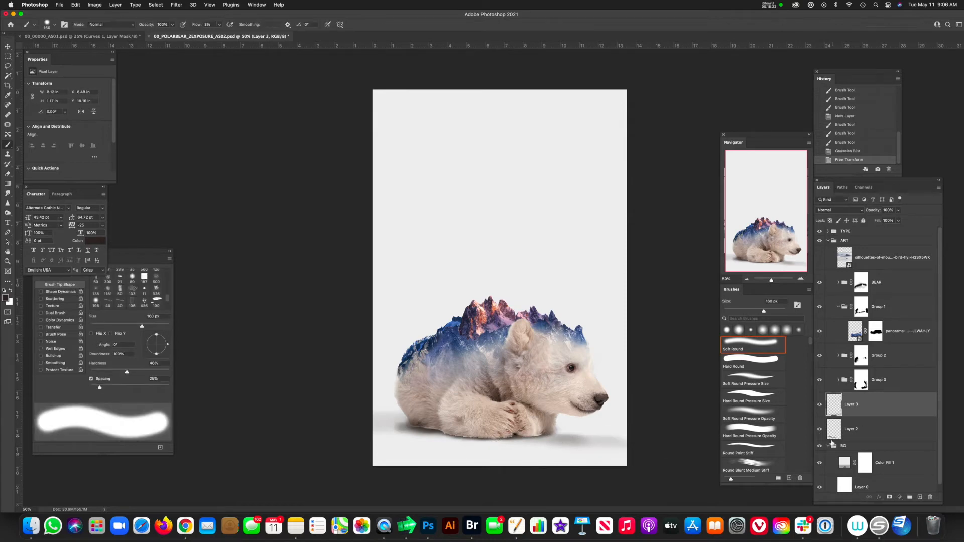
{"action": "left_click", "coordinate": [175, 5]}
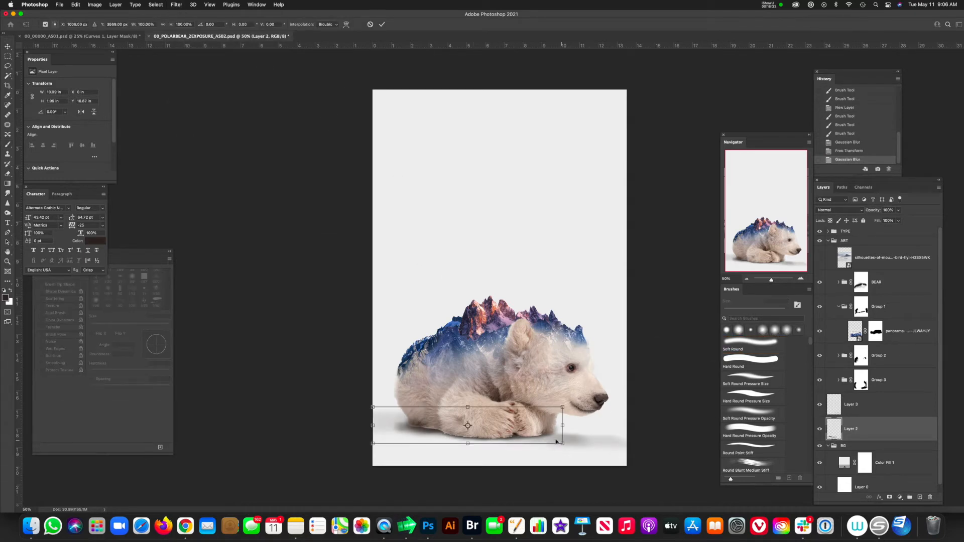
{"action": "right_click", "coordinate": [467, 425]}
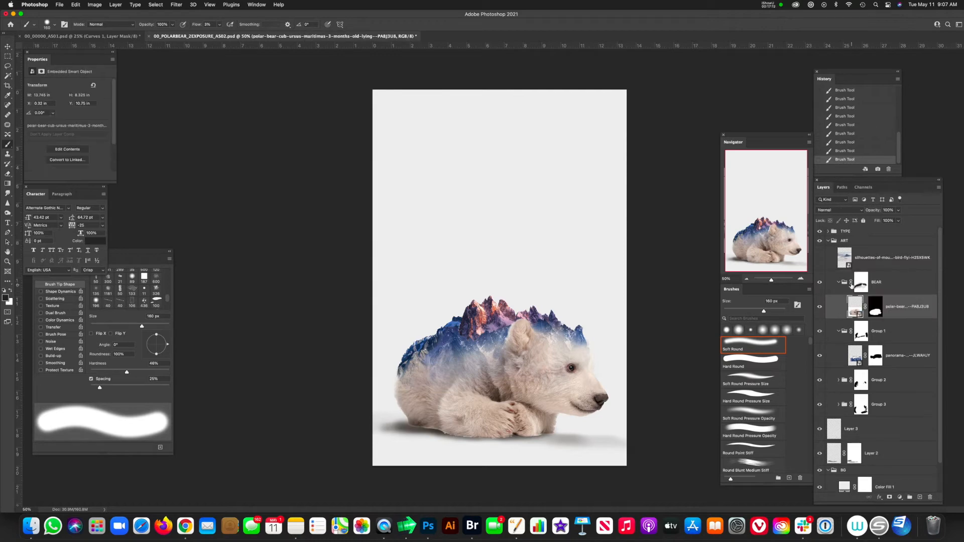
- Target the BEAR group's layer mask for touch-ups around the cub's paws and shadow
{"action": "left_click", "coordinate": [842, 282]}
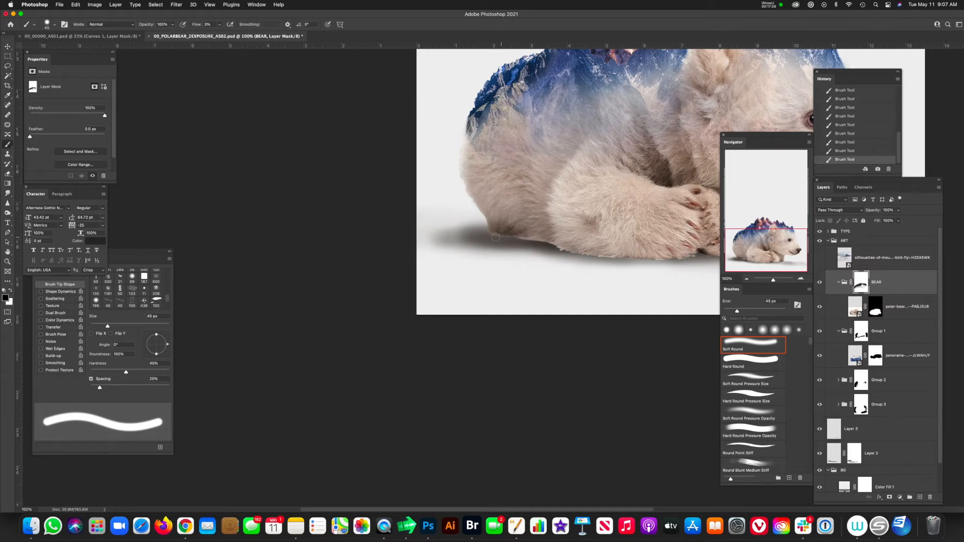
{"action": "mouse_move", "coordinate": [503, 255]}
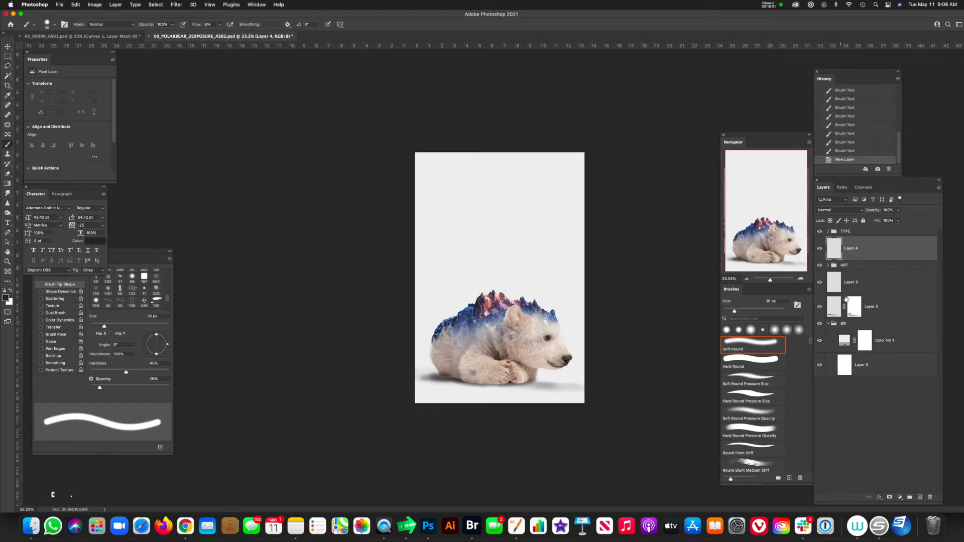
- Group the new layer as FX, add a Gradient Map, and bring up its gradient presets
{"action": "key", "text": "cmd+g"}
{"action": "type", "text": "FX"}
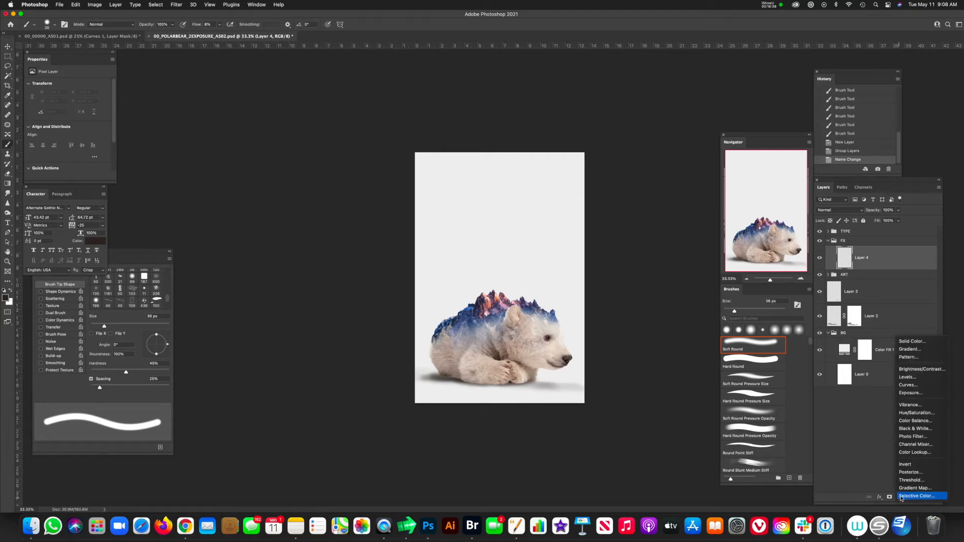
{"action": "left_click", "coordinate": [914, 488]}
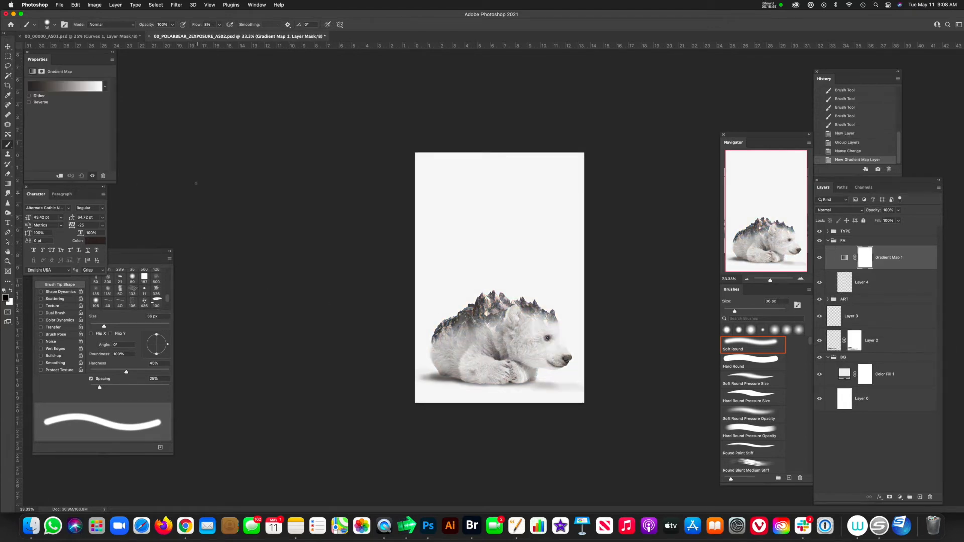
{"action": "left_click", "coordinate": [65, 86]}
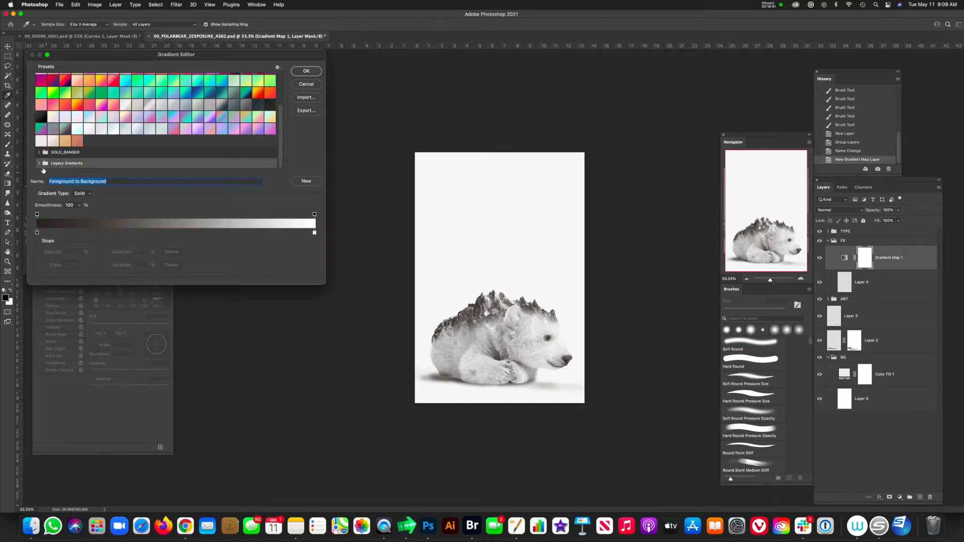
- Expand Legacy Gradients and the Photographic Toning preset folder in Gradient Editor
{"action": "left_click", "coordinate": [39, 162]}
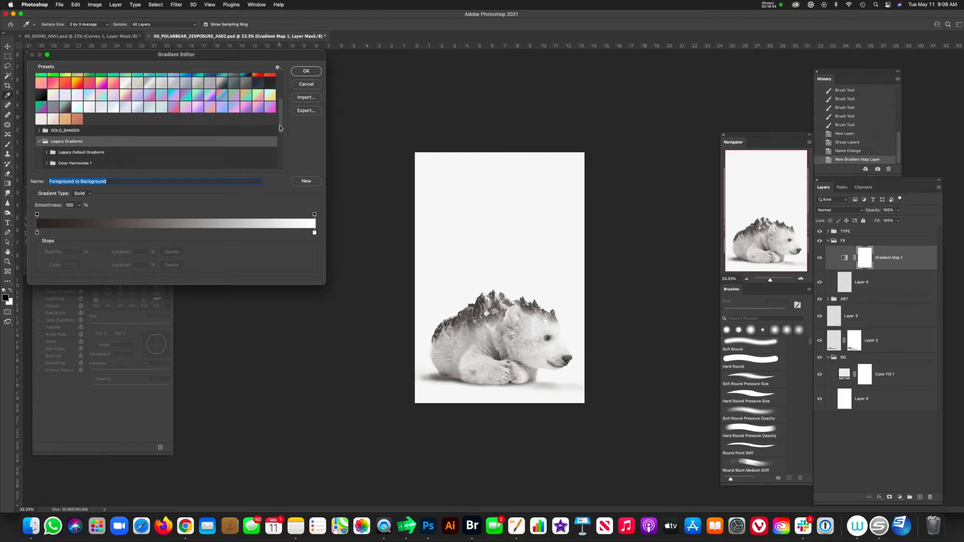
{"action": "left_click", "coordinate": [40, 130]}
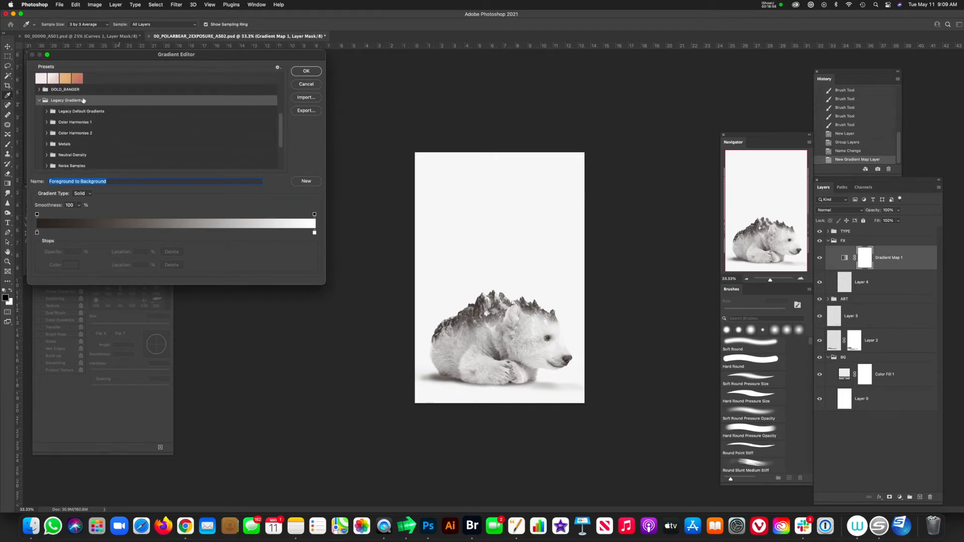
{"action": "scroll", "scroll_direction": "down", "scroll_amount": 3}
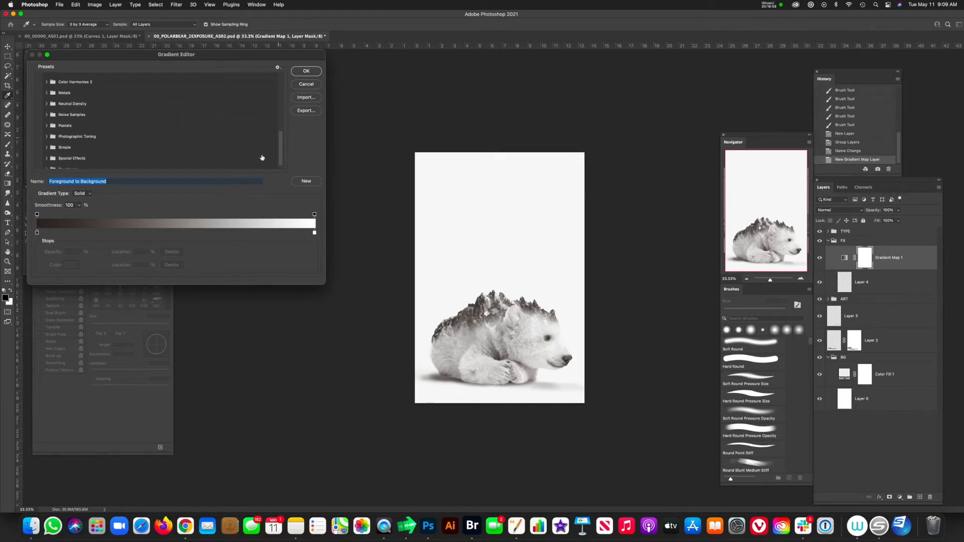
{"action": "left_click", "coordinate": [77, 136]}
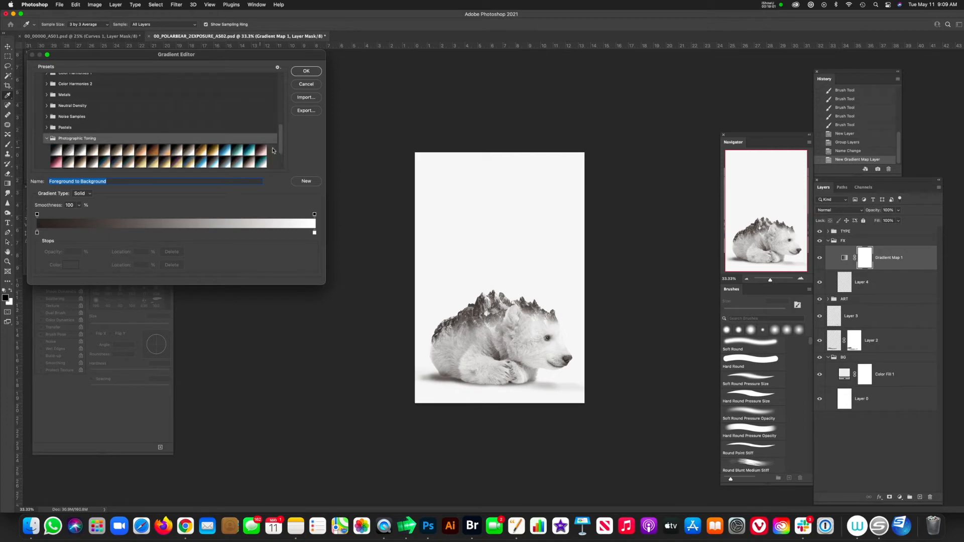
{"action": "scroll", "scroll_direction": "down", "scroll_amount": 3}
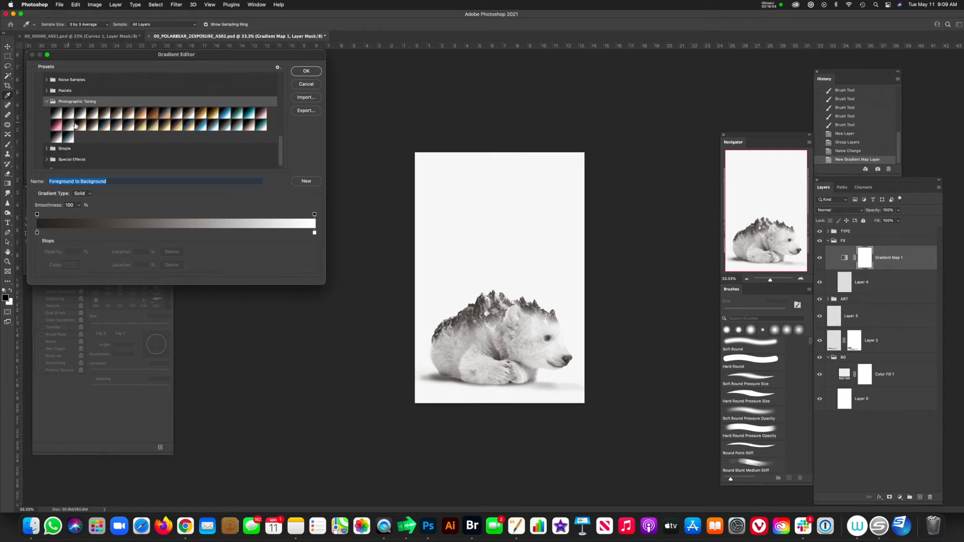
- Try Blue 1, Blue 2, Cobalt-Iron 1 and Blue-Selenium 1, then choose the teal-cream toning
{"action": "left_click", "coordinate": [225, 116]}
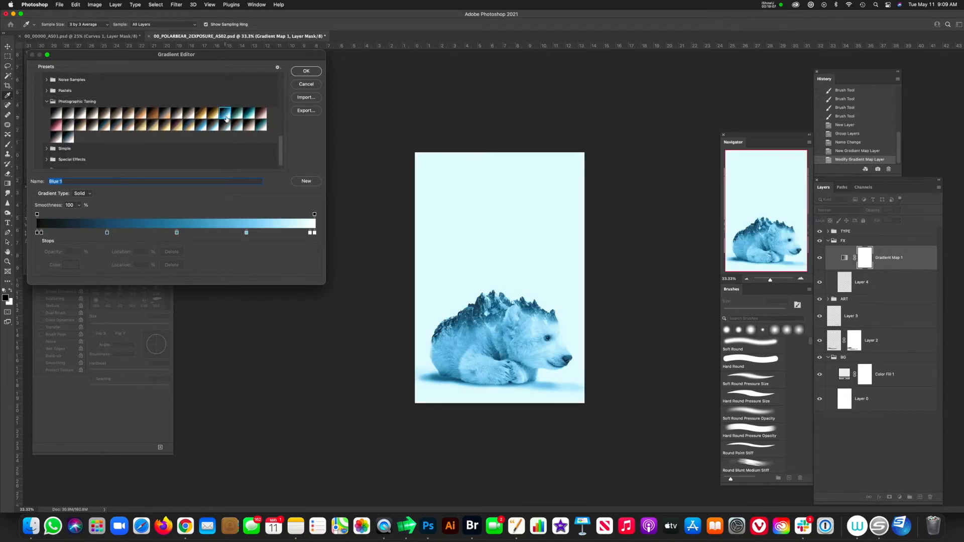
{"action": "left_click", "coordinate": [245, 117]}
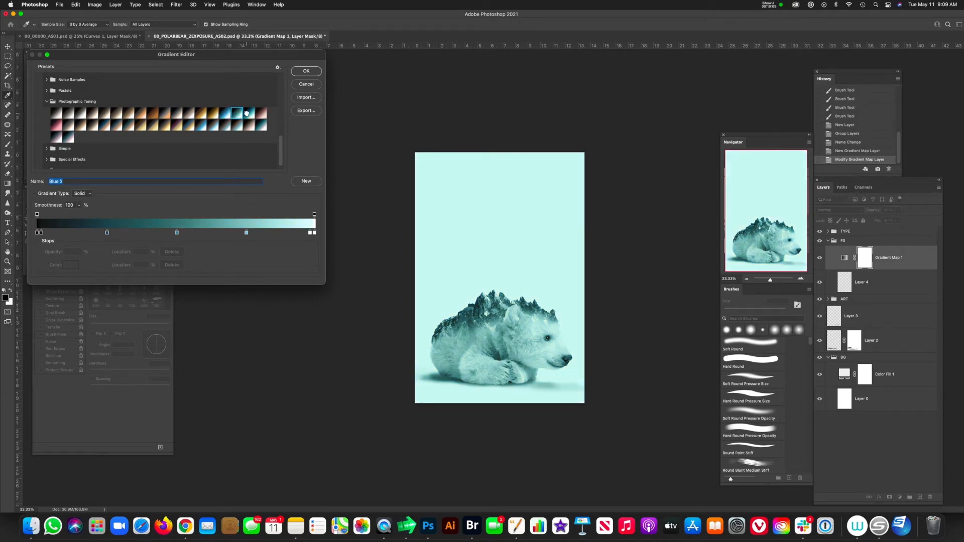
{"action": "left_click", "coordinate": [259, 124]}
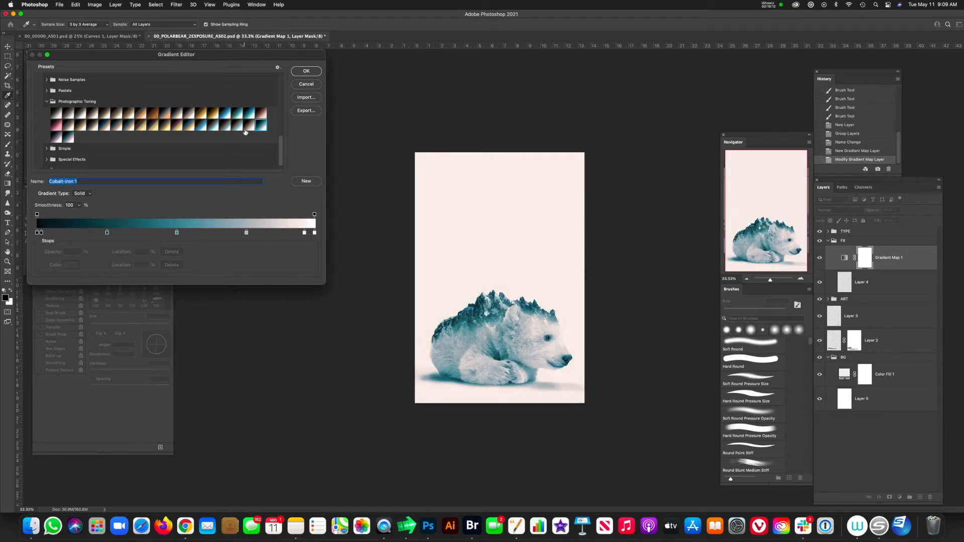
{"action": "left_click", "coordinate": [212, 119]}
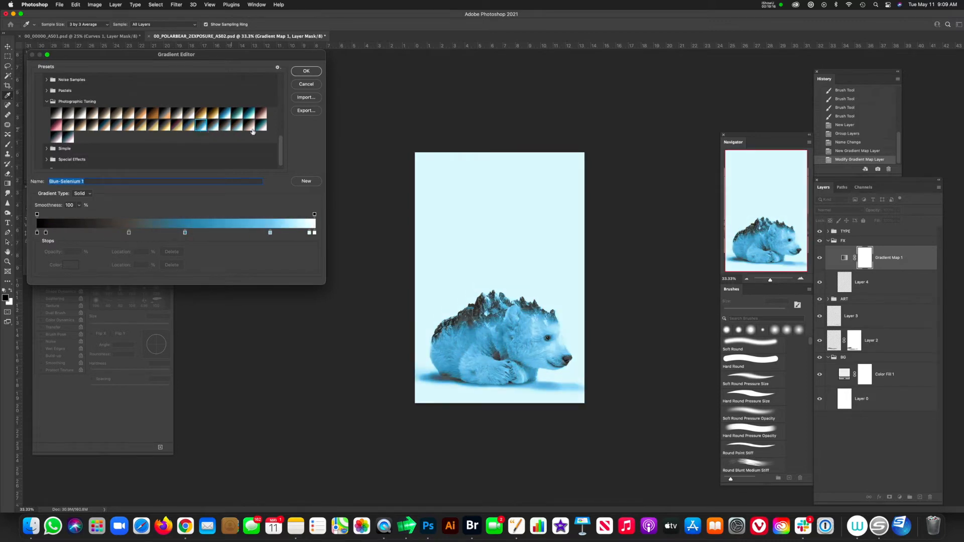
{"action": "left_click", "coordinate": [264, 117]}
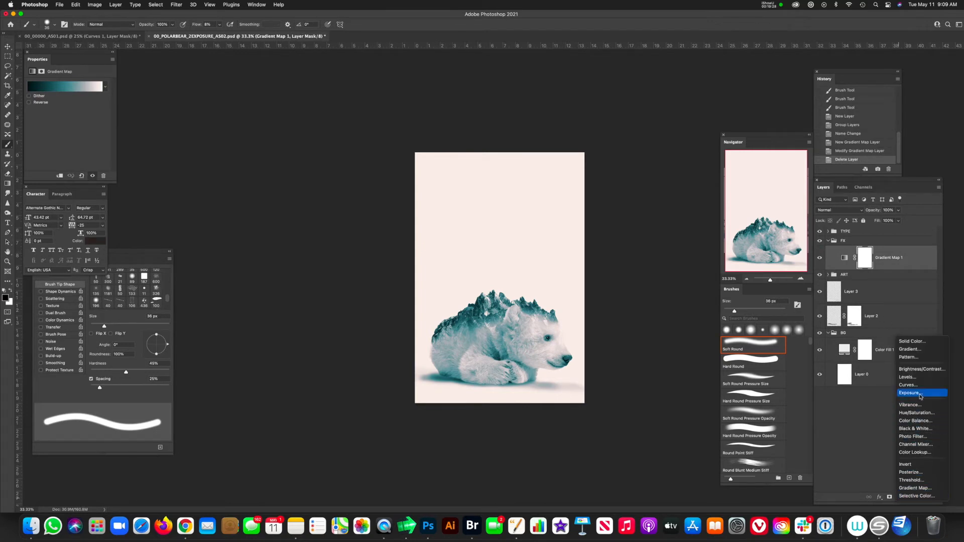
- Add an Exposure adjustment layer and drag its exposure negative to darken the poster
{"action": "left_click", "coordinate": [908, 393]}
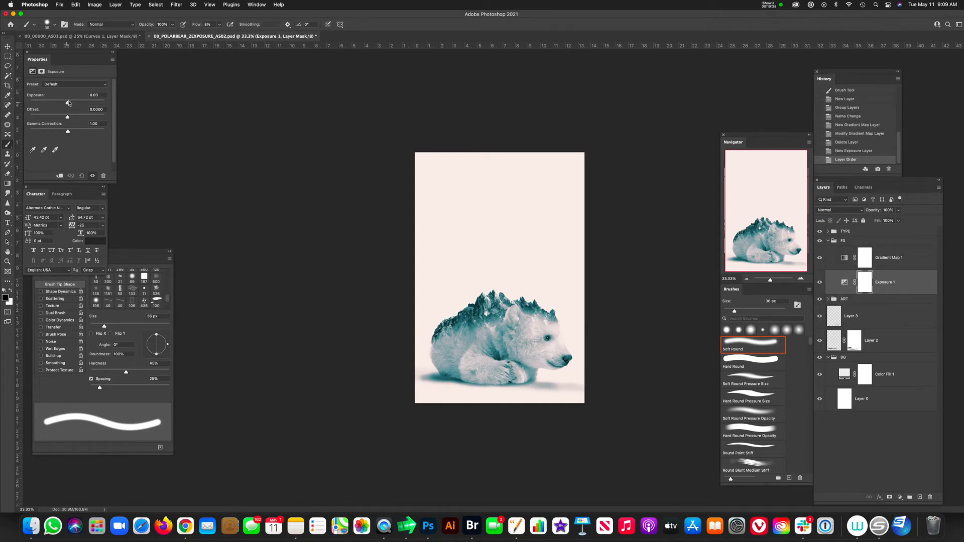
{"action": "left_click_drag", "start_coordinate": [68, 101], "coordinate": [57, 101]}
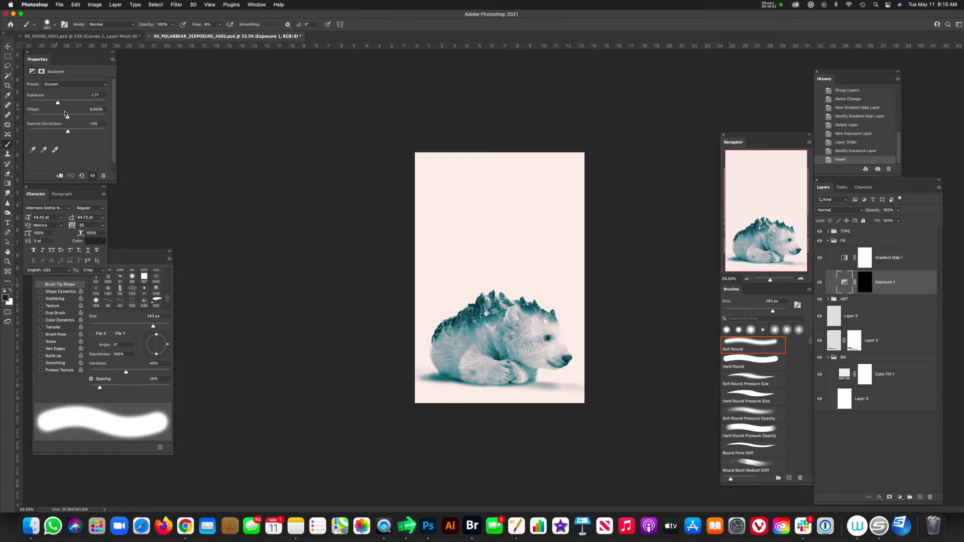
{"action": "left_click_drag", "start_coordinate": [57, 102], "coordinate": [44, 103]}
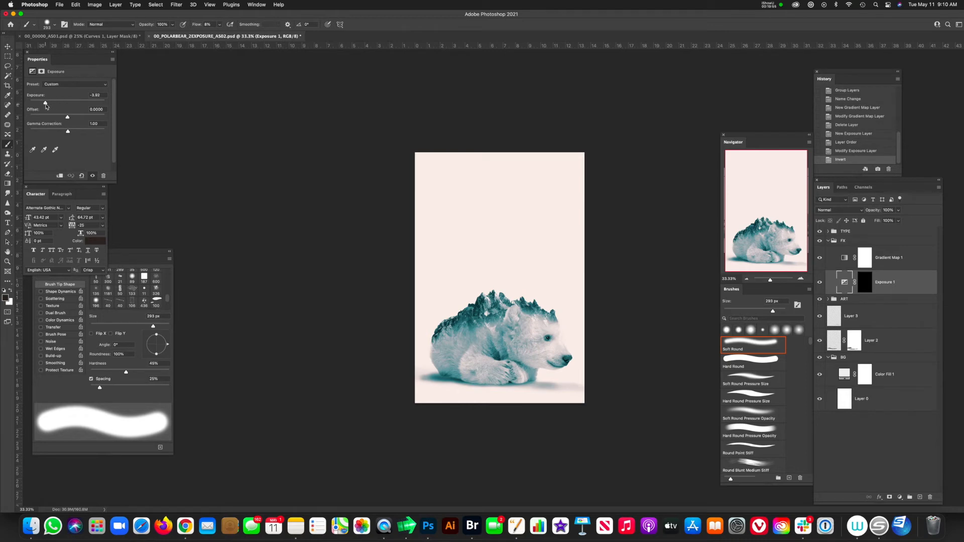
- Target the exposure adjustment's mask for painting
{"action": "left_click", "coordinate": [864, 282]}
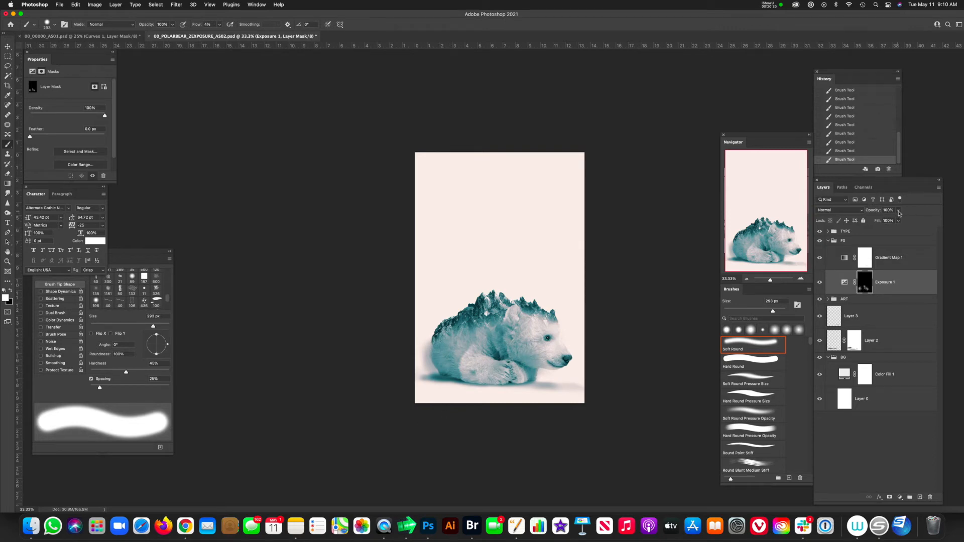
- Set Exposure 1 to 74% opacity, clip it to the BEAR group, and add another Exposure layer
{"action": "left_click_drag", "start_coordinate": [898, 210], "coordinate": [888, 221]}
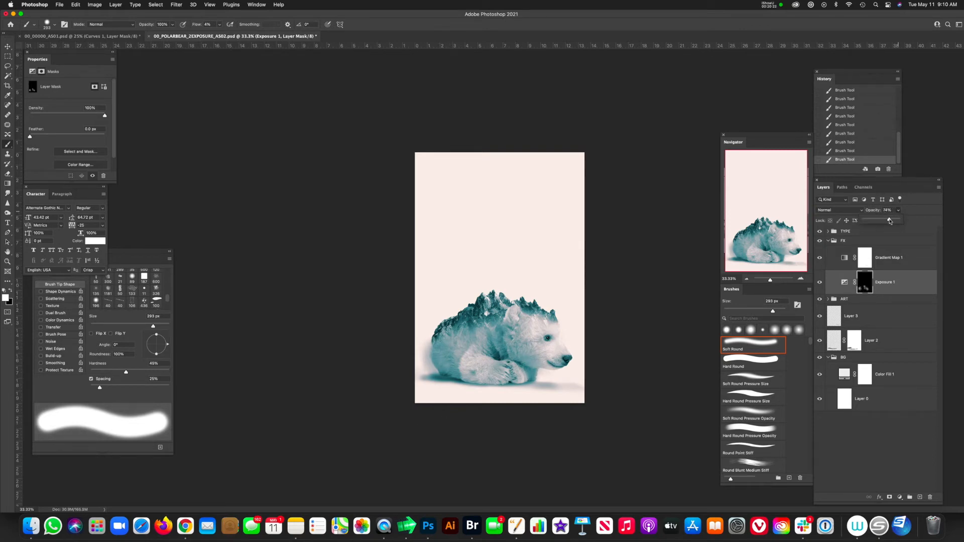
{"action": "left_click_drag", "start_coordinate": [888, 220], "coordinate": [888, 220]}
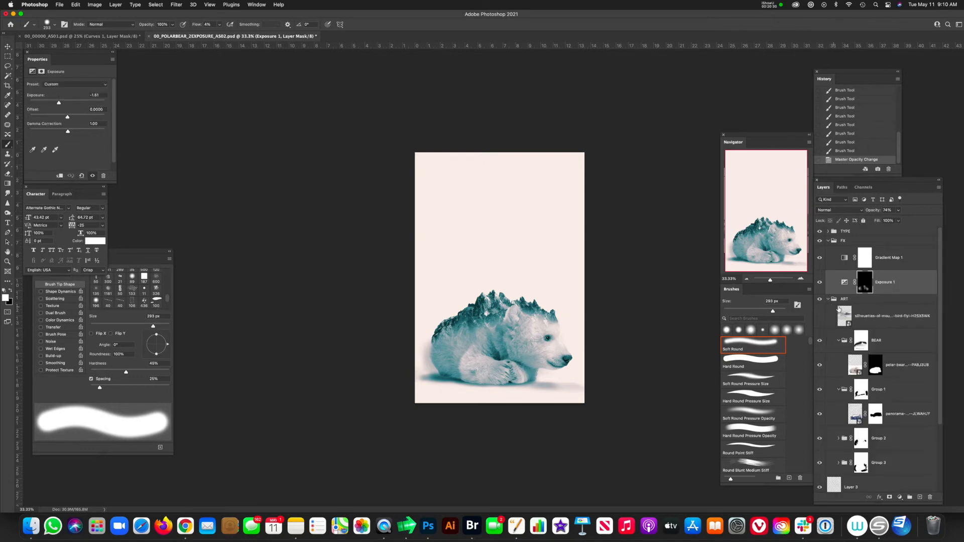
{"action": "double_click", "coordinate": [885, 283]}
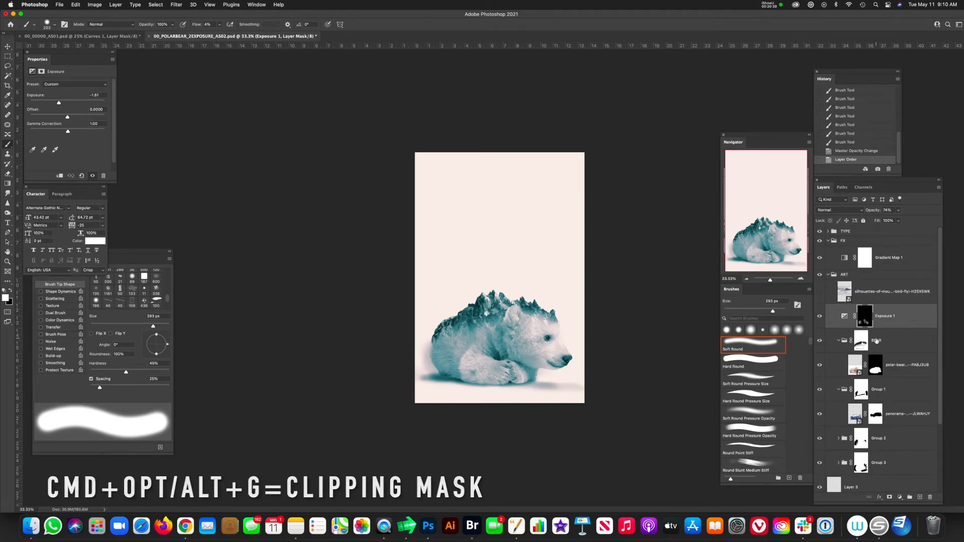
{"action": "key", "text": "cmd+alt+g"}
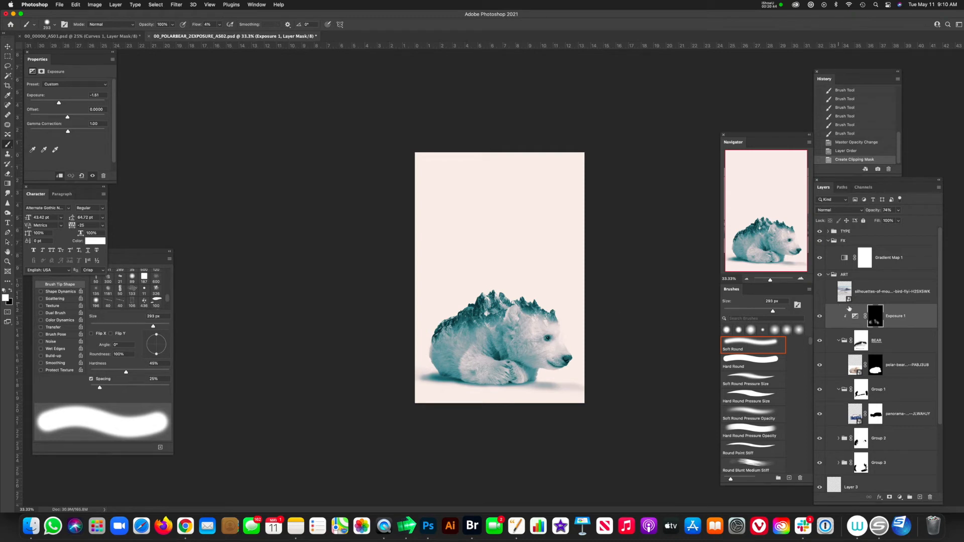
{"action": "mouse_move", "coordinate": [845, 258]}
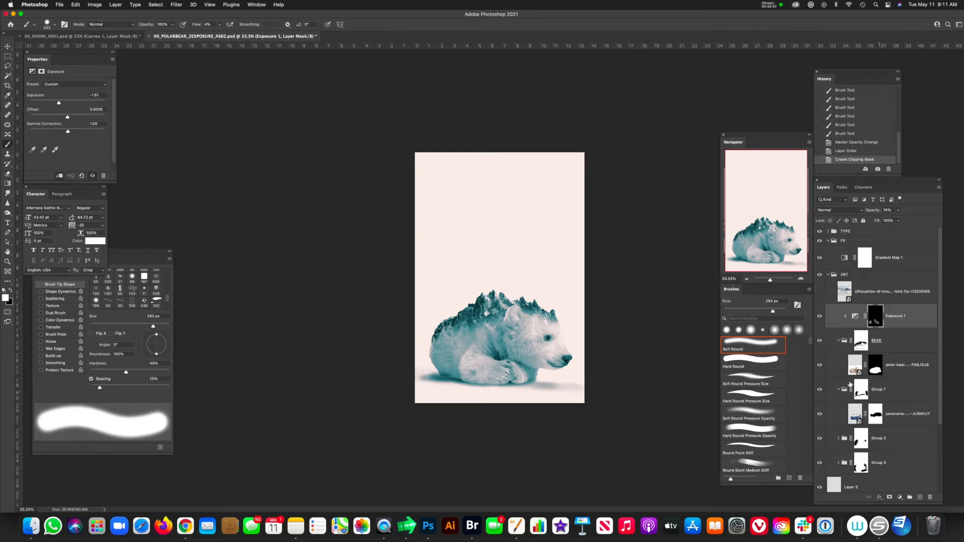
{"action": "left_click", "coordinate": [830, 274]}
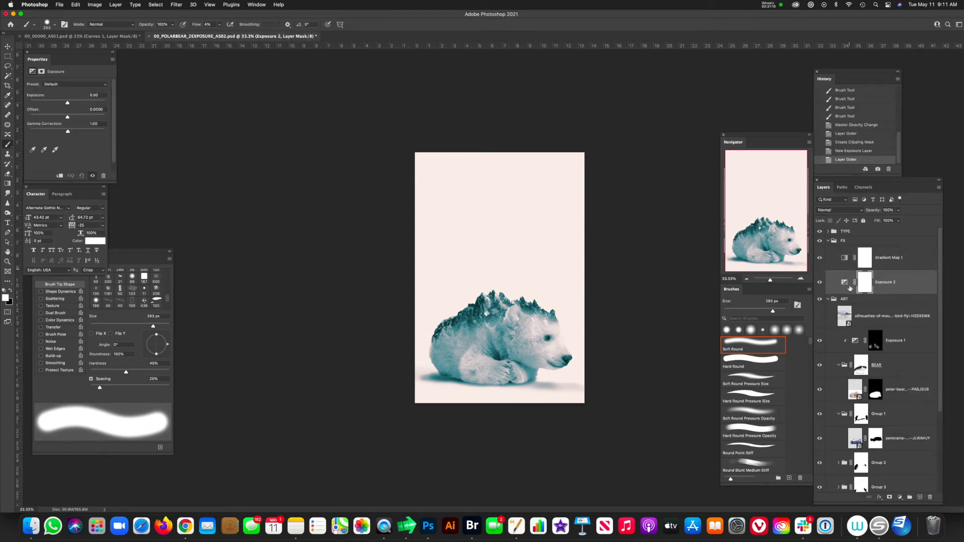
{"action": "mouse_move", "coordinate": [846, 289]}
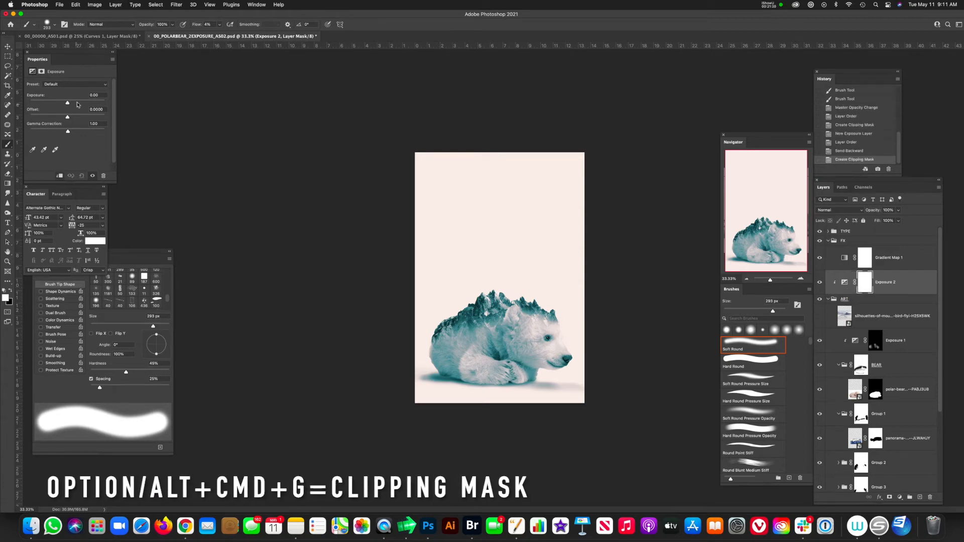
- Raise the second exposure adjustment's Exposure slider
{"action": "left_click_drag", "start_coordinate": [68, 103], "coordinate": [76, 103]}
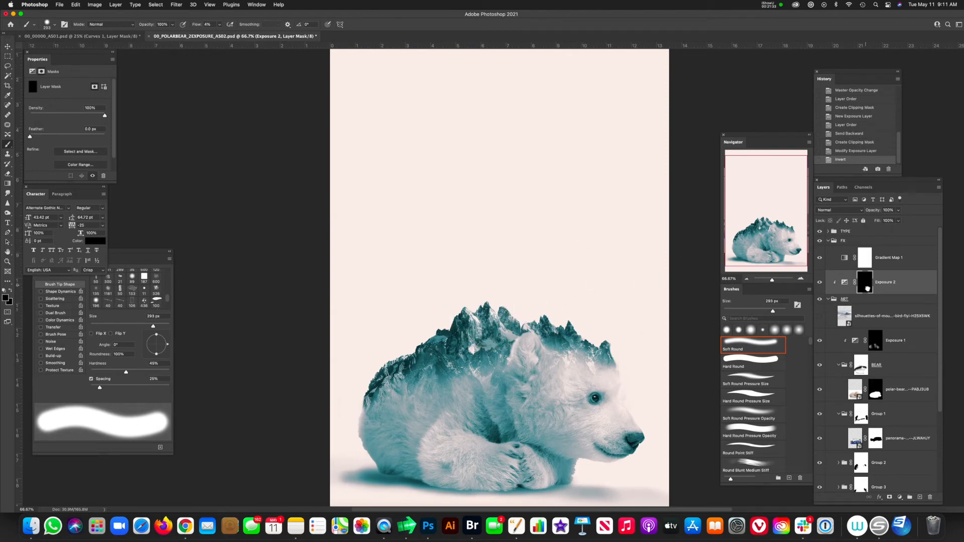
{"action": "mouse_move", "coordinate": [430, 328]}
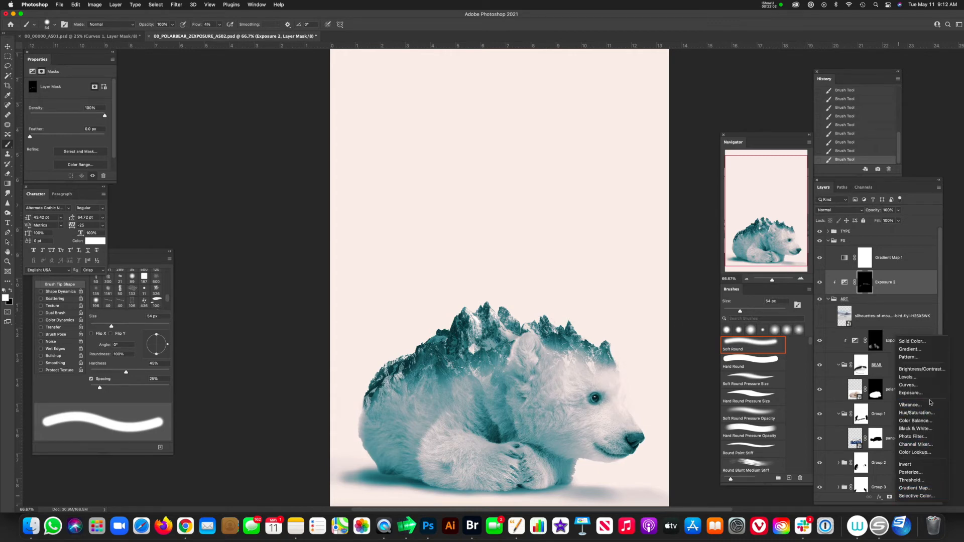
- Add a third Exposure adjustment at +3.25 and paint a highlight onto a mountain peak
{"action": "left_click", "coordinate": [910, 393]}
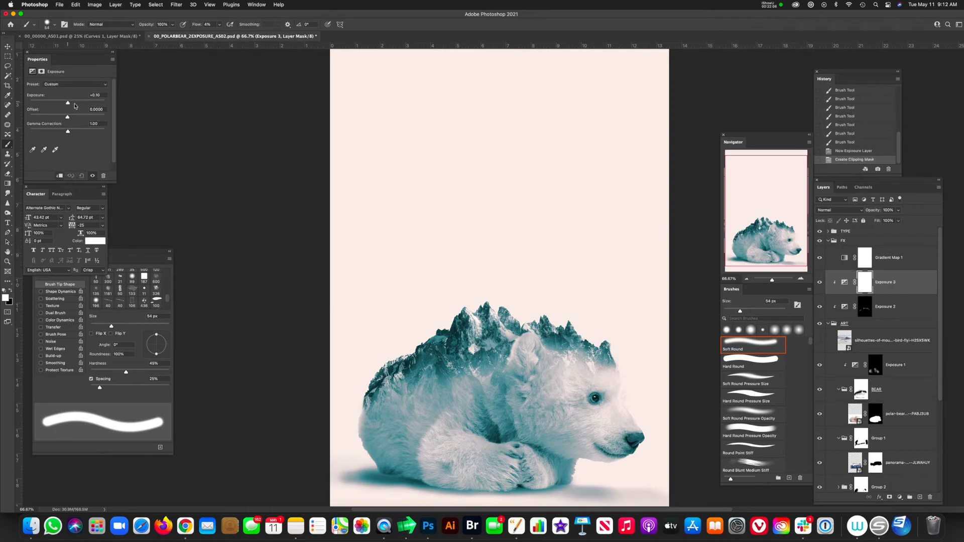
{"action": "left_click_drag", "start_coordinate": [68, 102], "coordinate": [85, 103]}
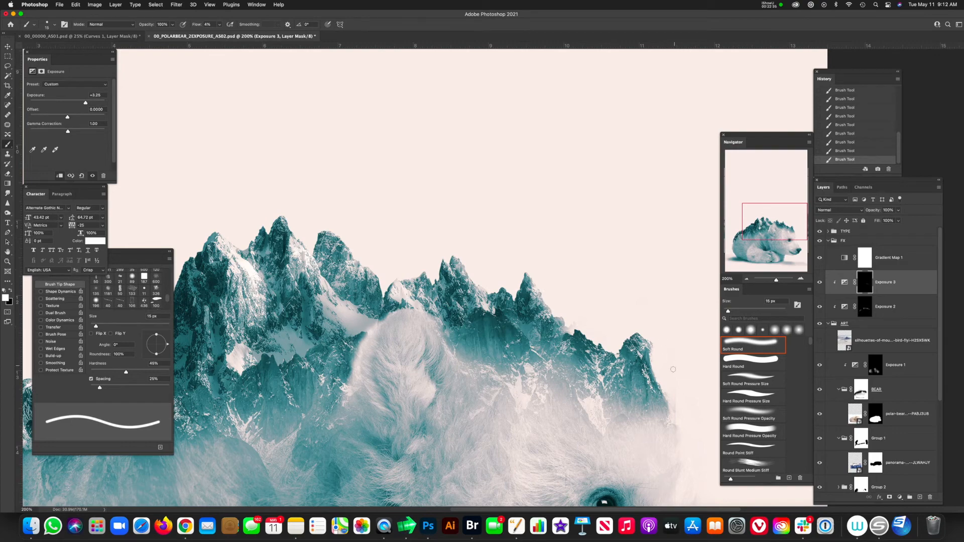
{"action": "left_click", "coordinate": [877, 390]}
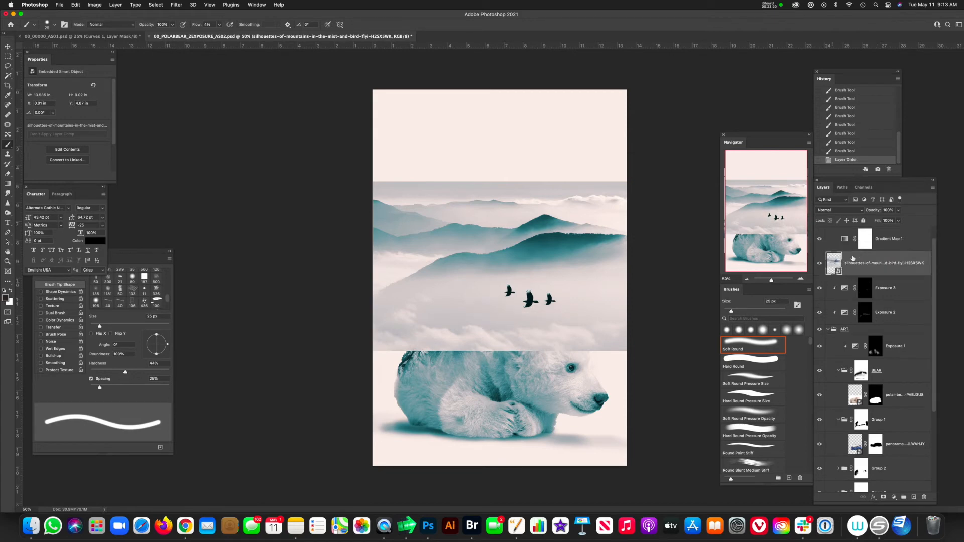
- Set the misty silhouettes layer's blend mode to Darken so only the dark birds show
{"action": "left_click", "coordinate": [833, 210]}
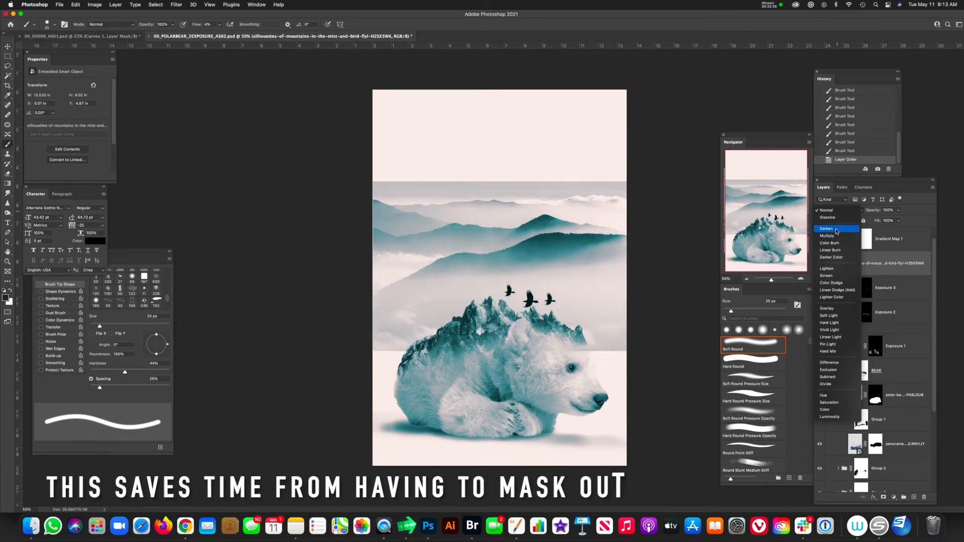
{"action": "left_click", "coordinate": [826, 228]}
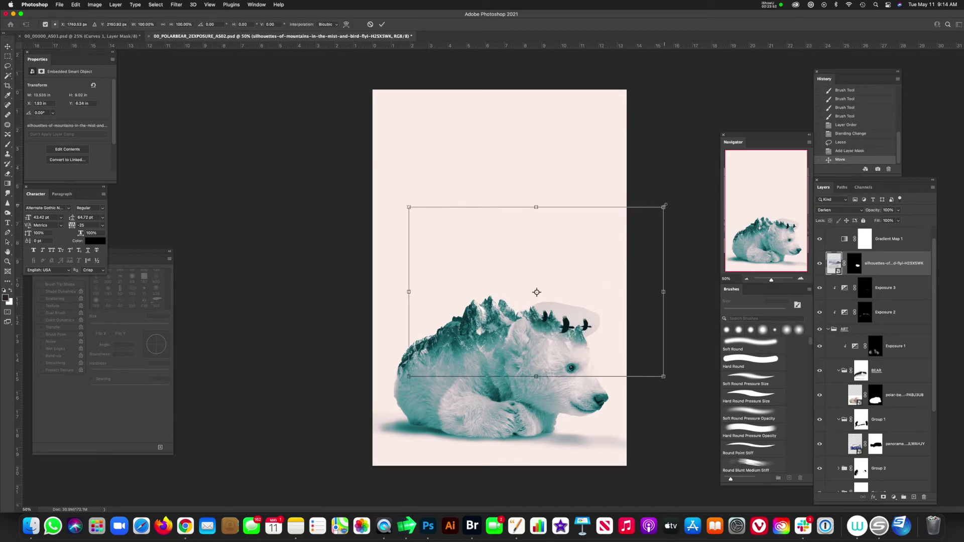
- Shrink the bird flock, duplicate it, and move the copy toward the left mountains
{"action": "key", "text": "cmd+t"}
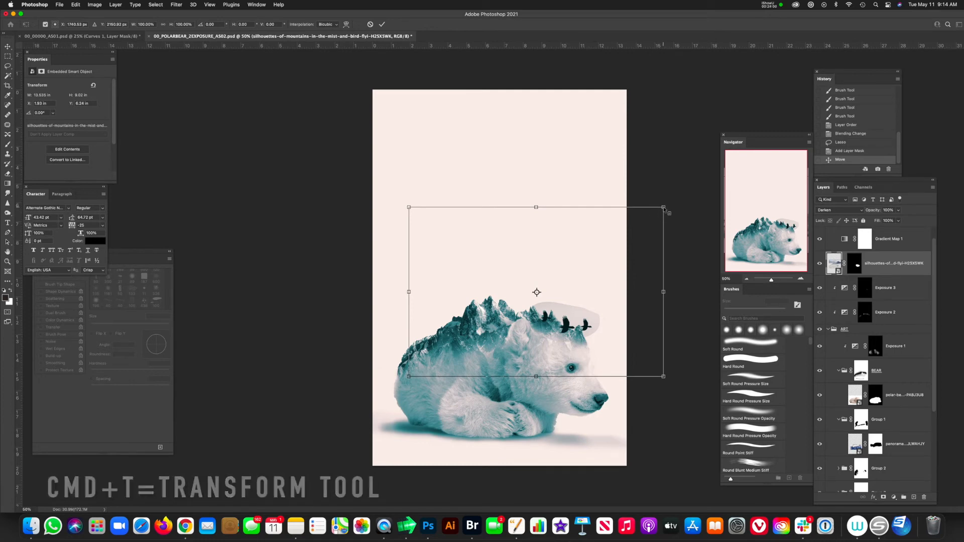
{"action": "left_click_drag", "start_coordinate": [663, 208], "coordinate": [630, 229]}
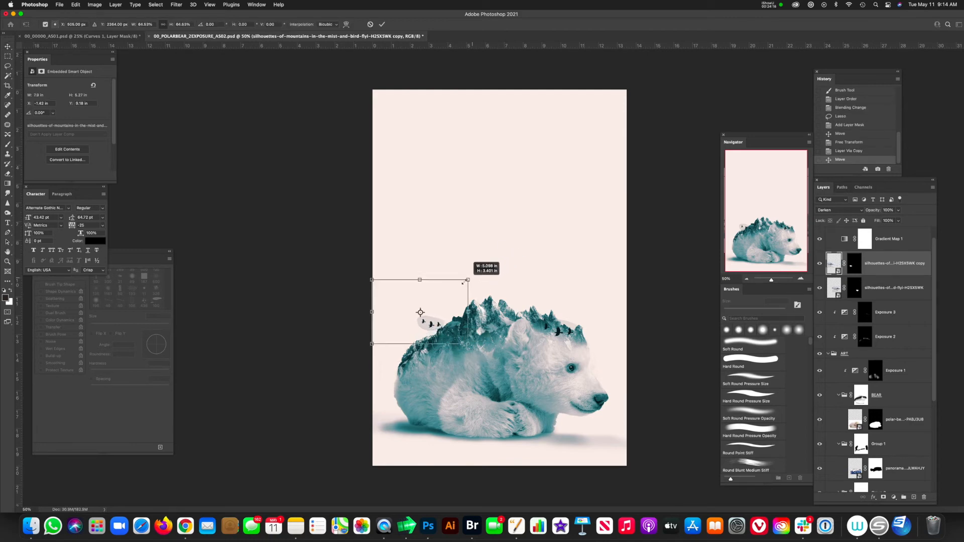
{"action": "key", "text": "cmd+j"}
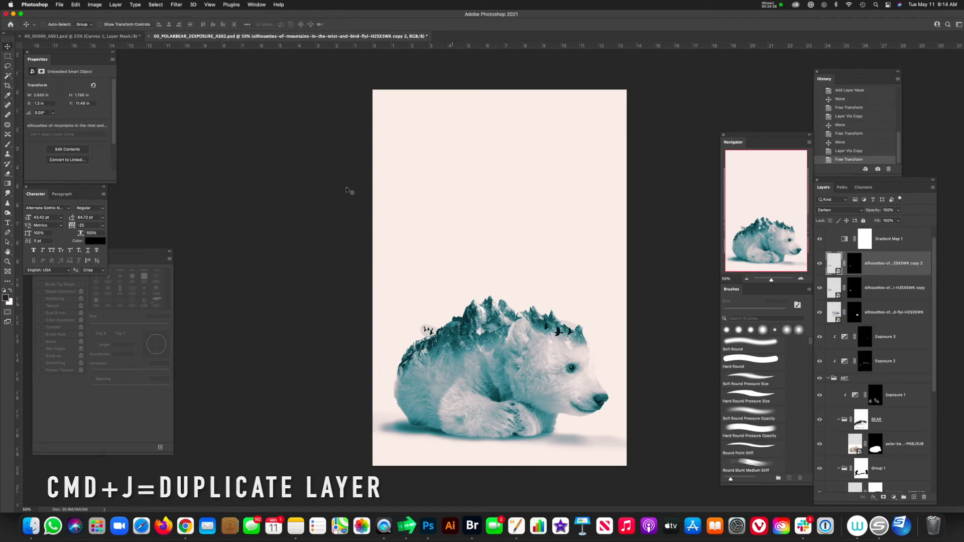
{"action": "left_click_drag", "start_coordinate": [430, 329], "coordinate": [418, 329]}
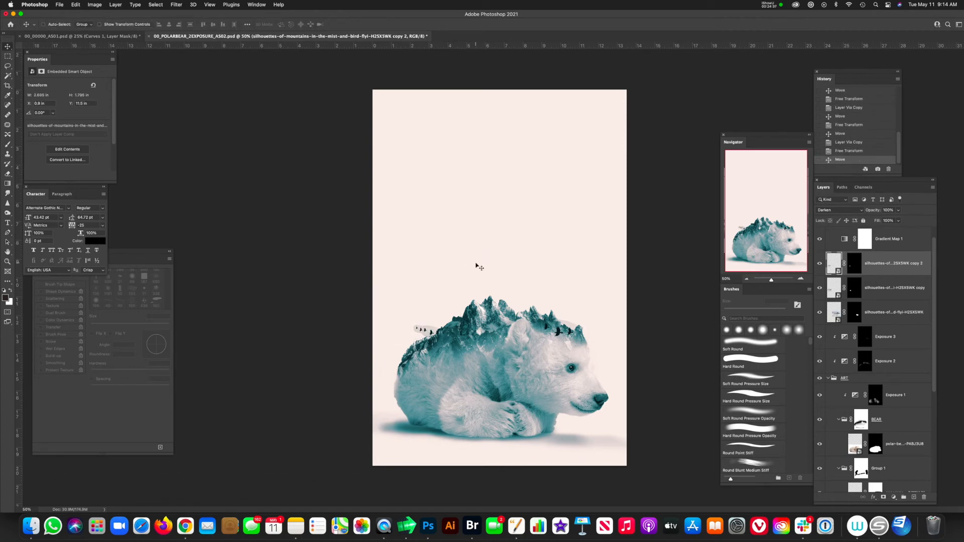
{"action": "left_click", "coordinate": [896, 312]}
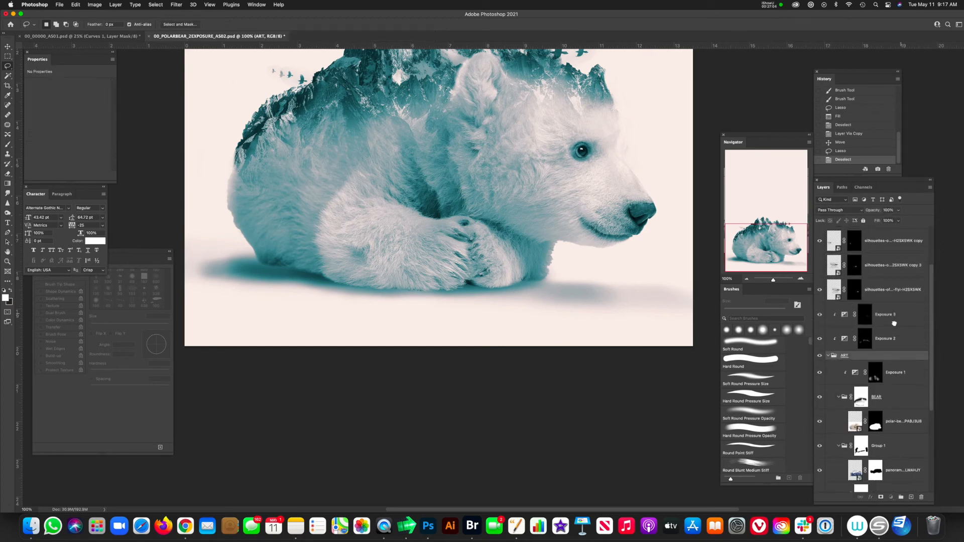
- Add a blank layer for fur strands and pick a brush preset for painting fur
{"action": "left_click", "coordinate": [891, 314]}
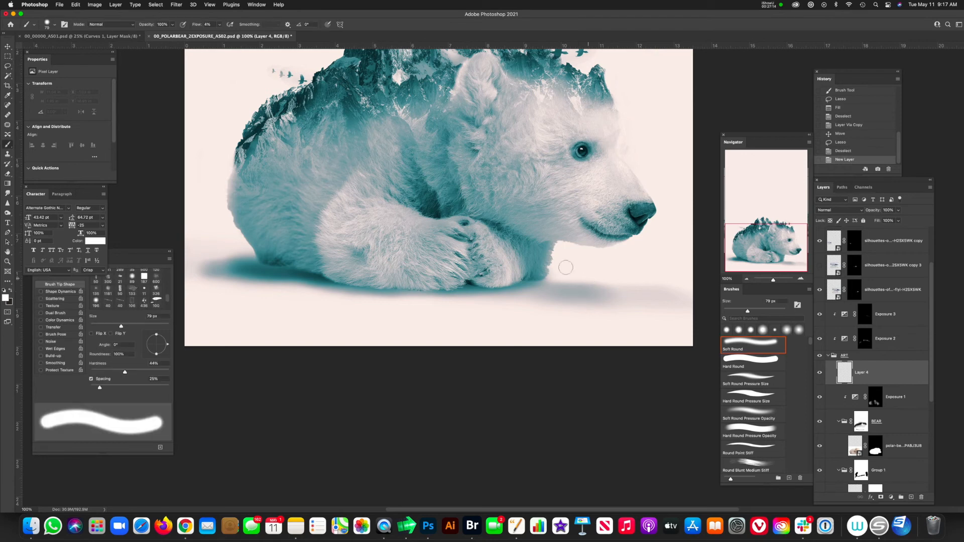
{"action": "left_click", "coordinate": [51, 24]}
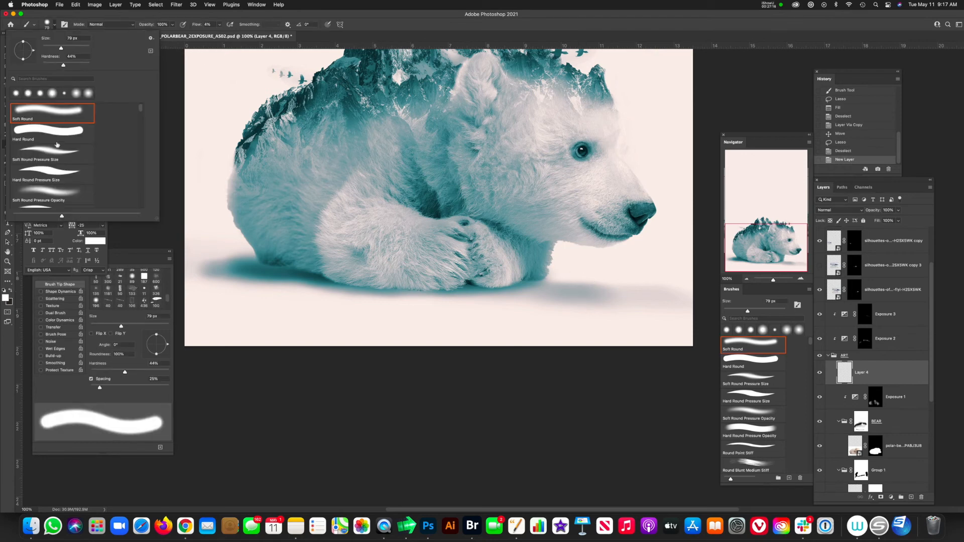
{"action": "left_click", "coordinate": [49, 159]}
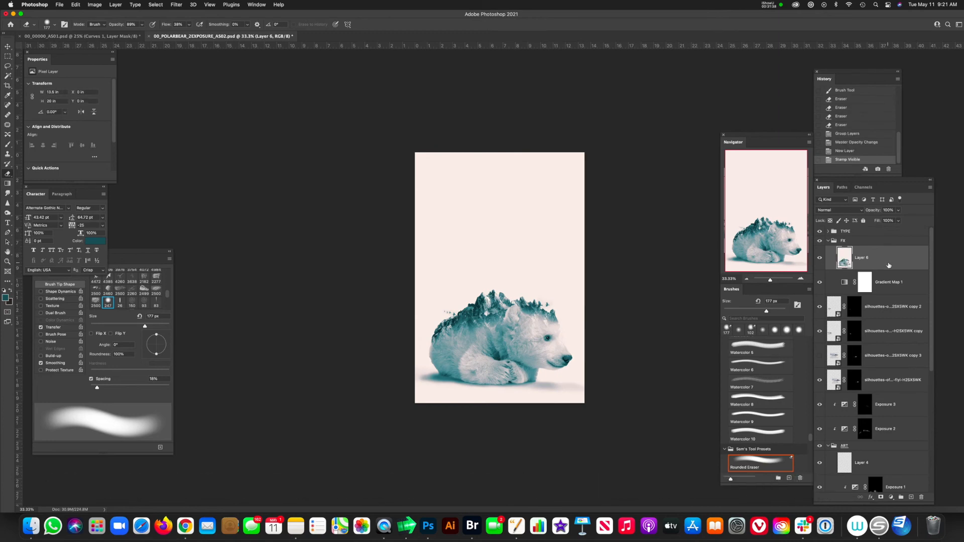
- Open the Filter menu to reach the Camera Raw Filter for smart object Layer 6
{"action": "left_click", "coordinate": [176, 5]}
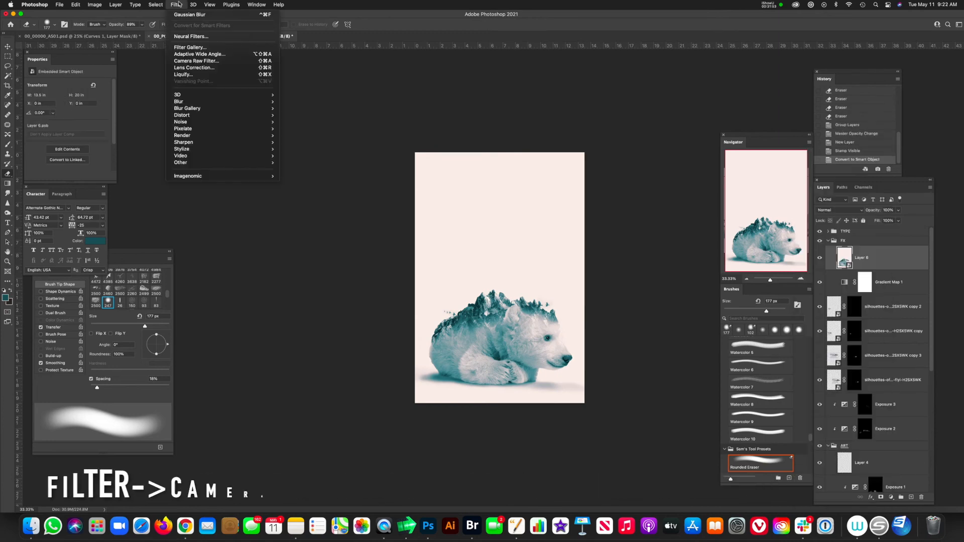
{"action": "mouse_move", "coordinate": [196, 60]}
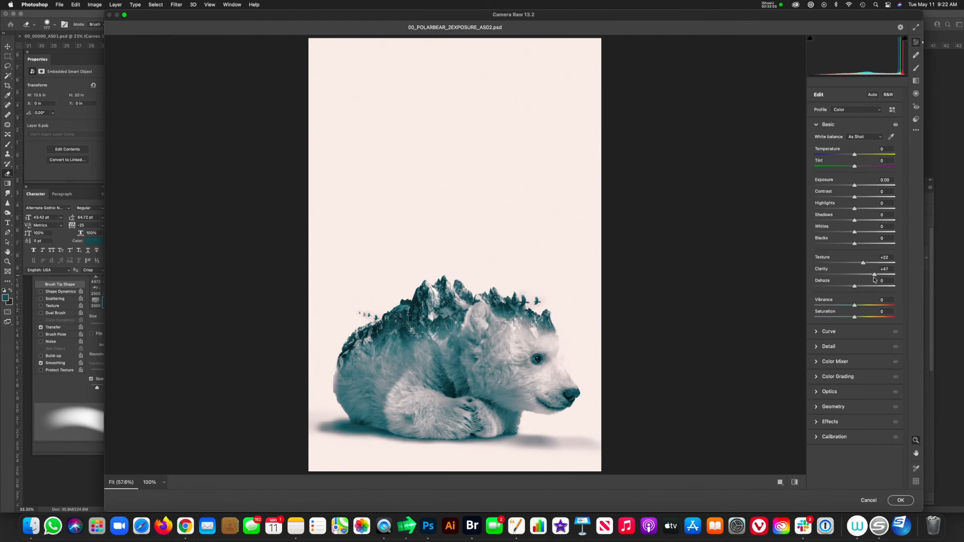
- Adjust the Camera Raw clarity and texture sliders, boosting texture to about +51
{"action": "left_click_drag", "start_coordinate": [874, 262], "coordinate": [885, 262]}
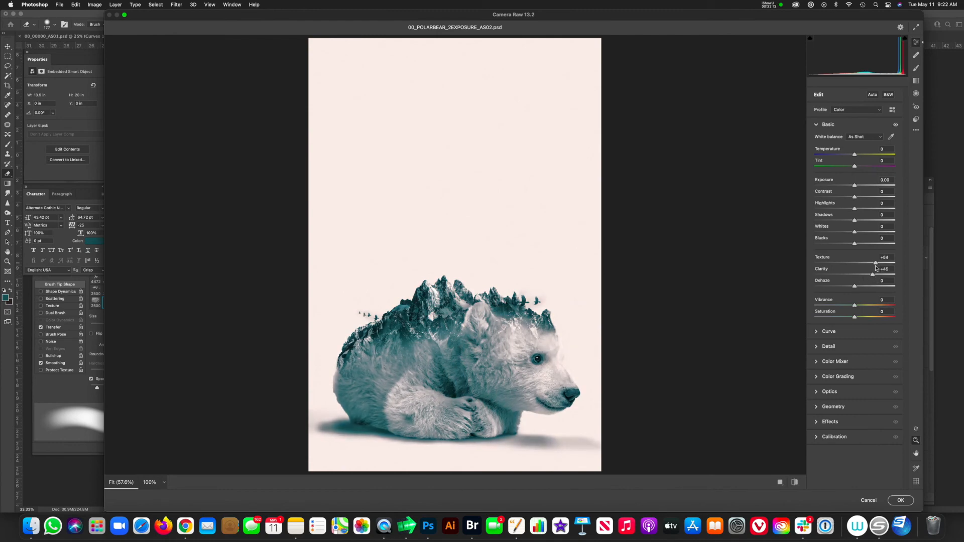
{"action": "left_click_drag", "start_coordinate": [874, 263], "coordinate": [871, 263]}
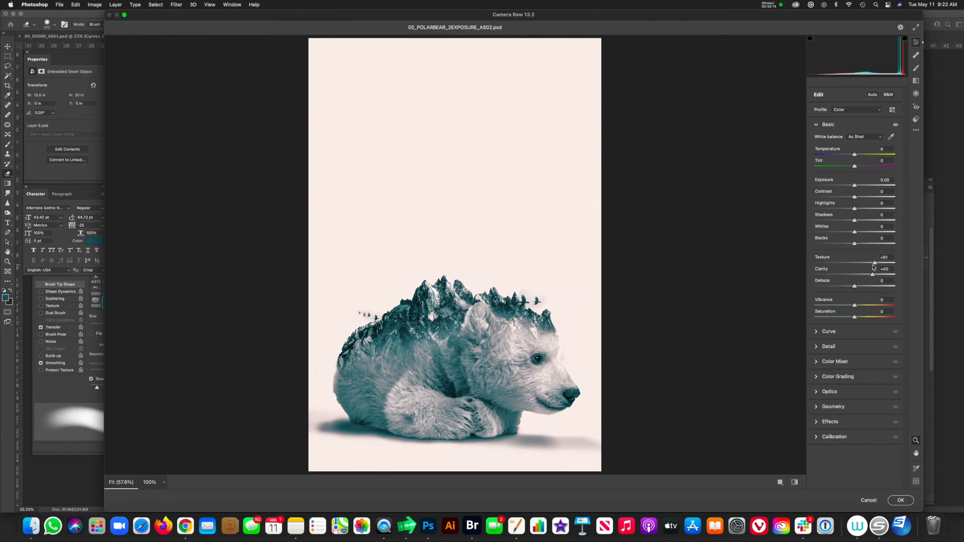
{"action": "left_click_drag", "start_coordinate": [873, 263], "coordinate": [859, 263]}
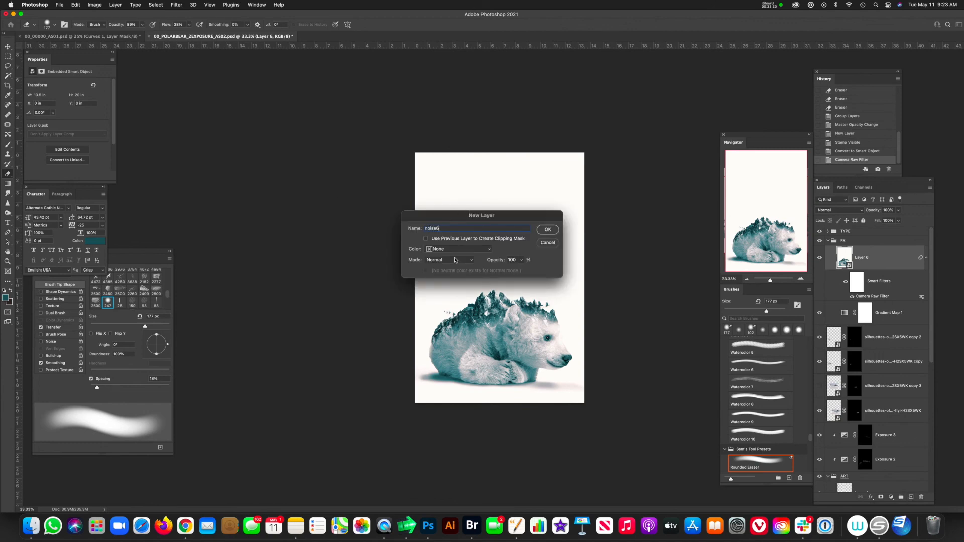
- Set the new noise6 layer's blend mode to Overlay and open the Noise filters
{"action": "left_click", "coordinate": [451, 260]}
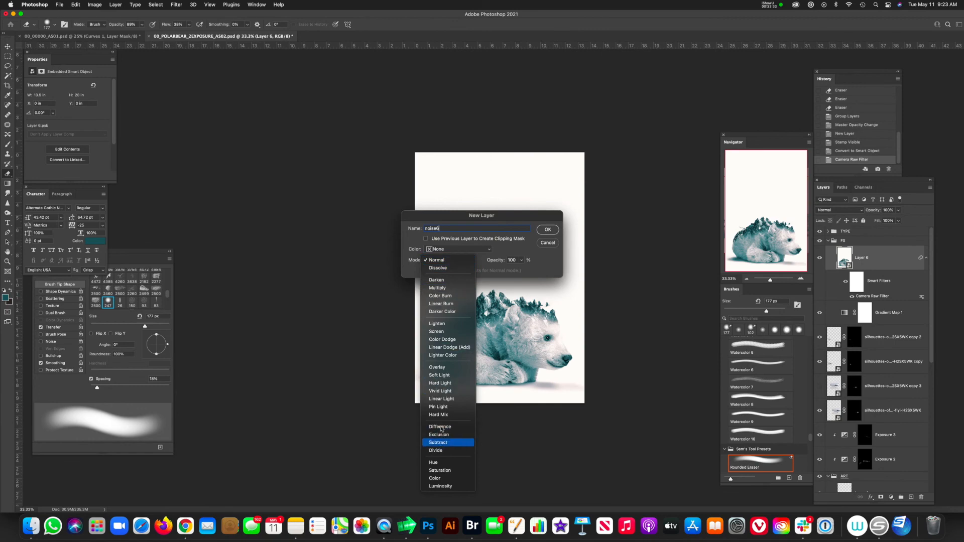
{"action": "left_click", "coordinate": [436, 367]}
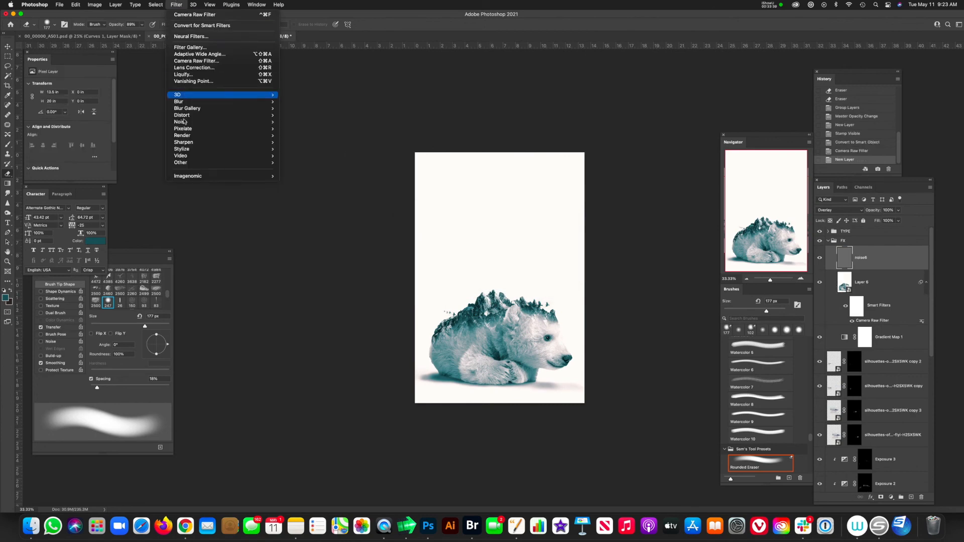
{"action": "left_click", "coordinate": [180, 121]}
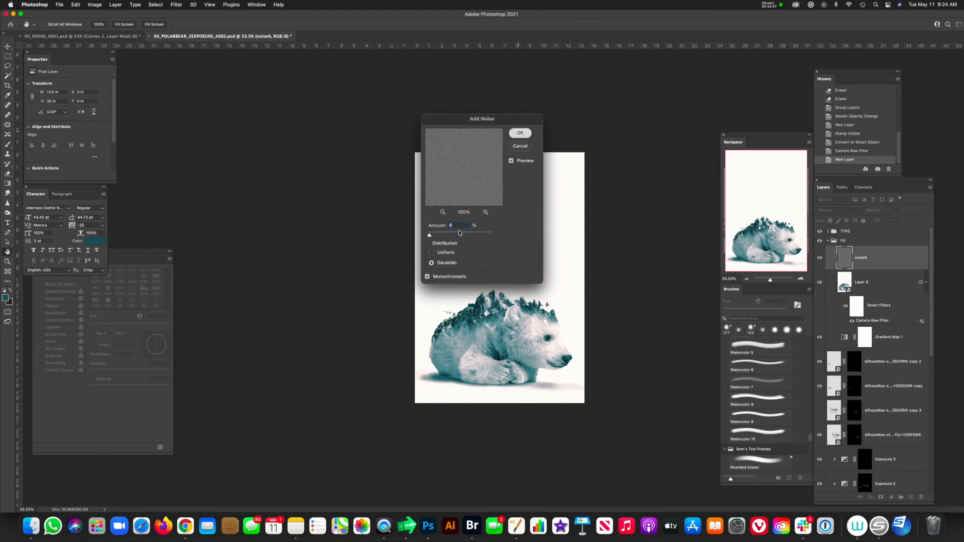
- Apply low-amount monochromatic Gaussian noise to the noise6 layer
{"action": "left_click", "coordinate": [520, 133]}
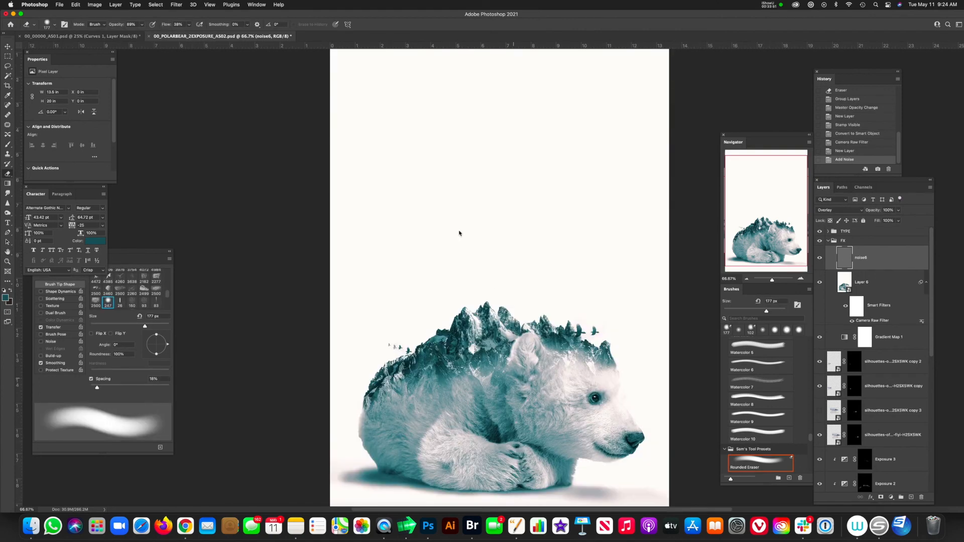